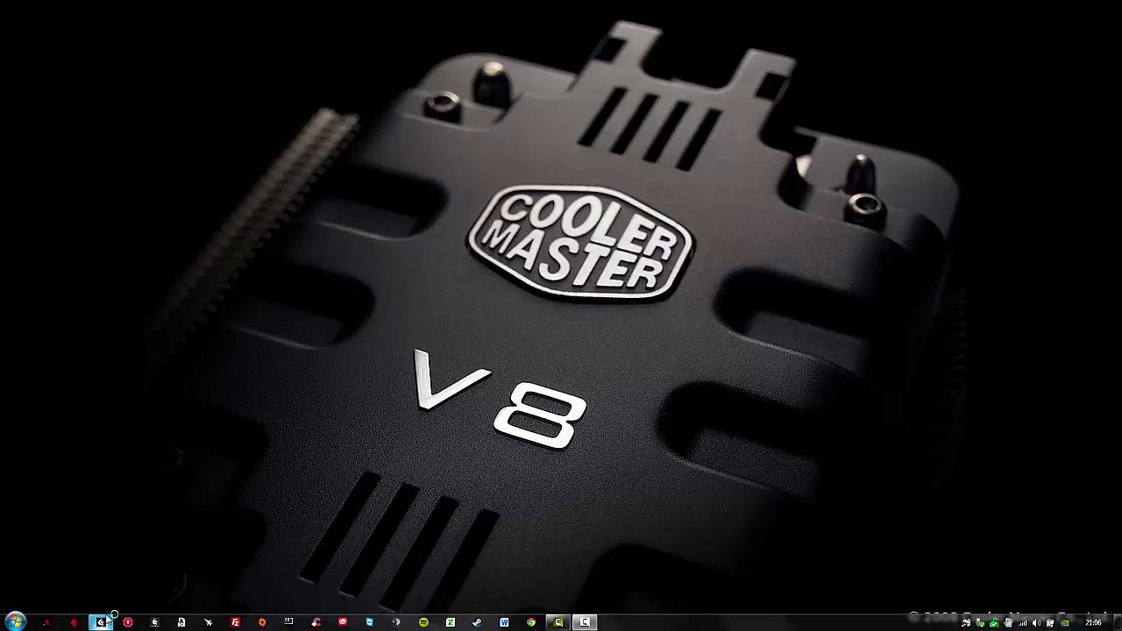
Launch the Mizar software, review the Library and Support pages, then return to the Main button assignments
click(101, 622)
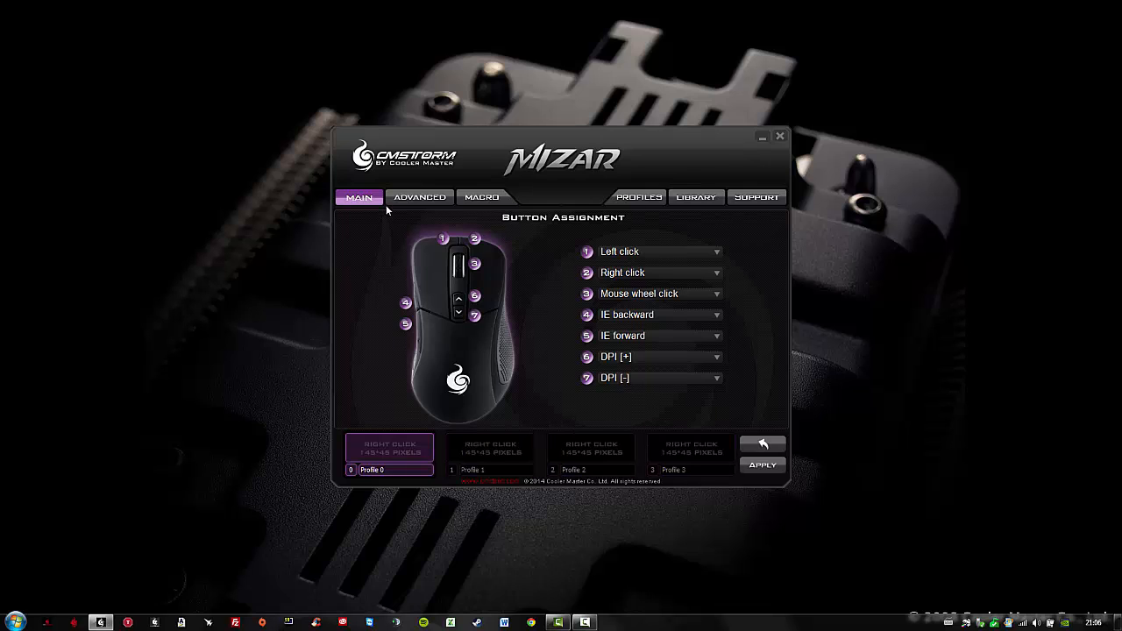
click(419, 197)
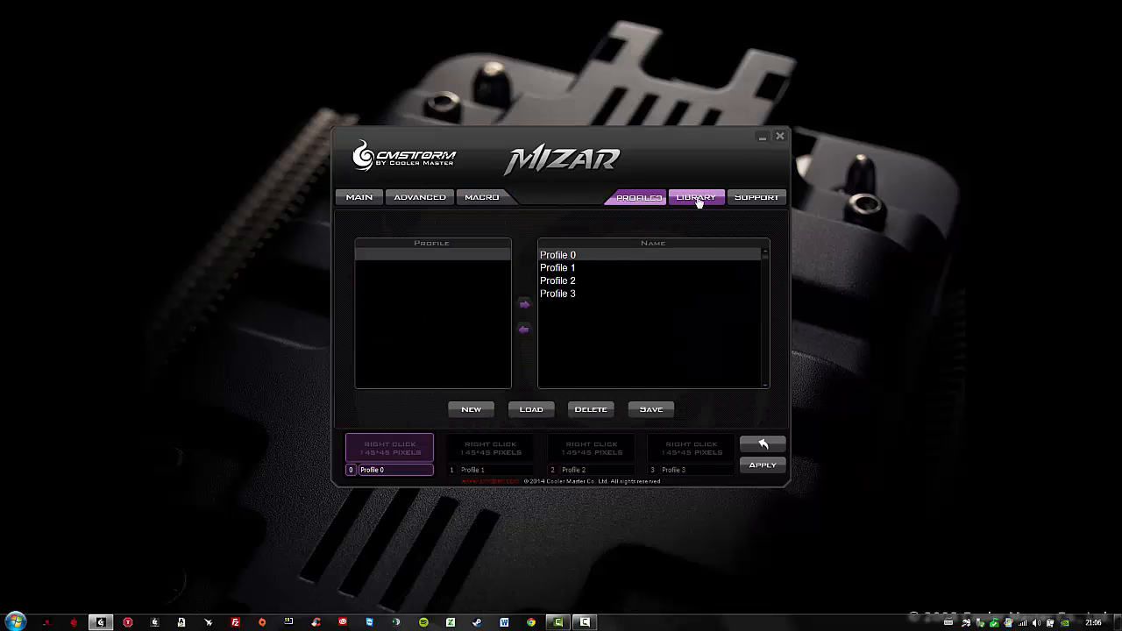
click(755, 196)
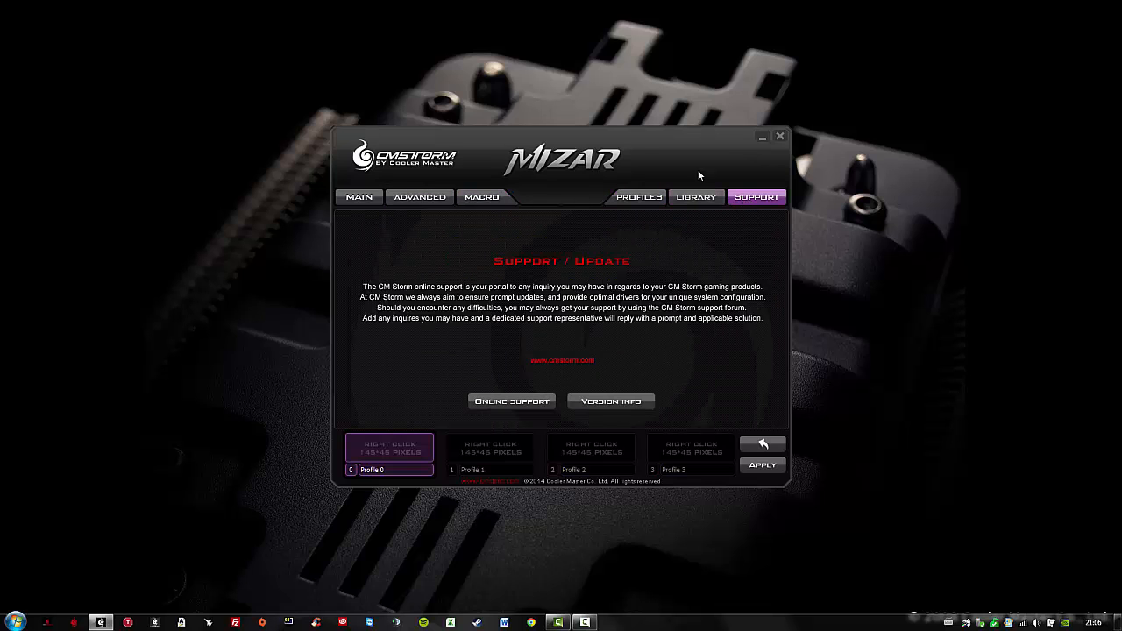
click(358, 196)
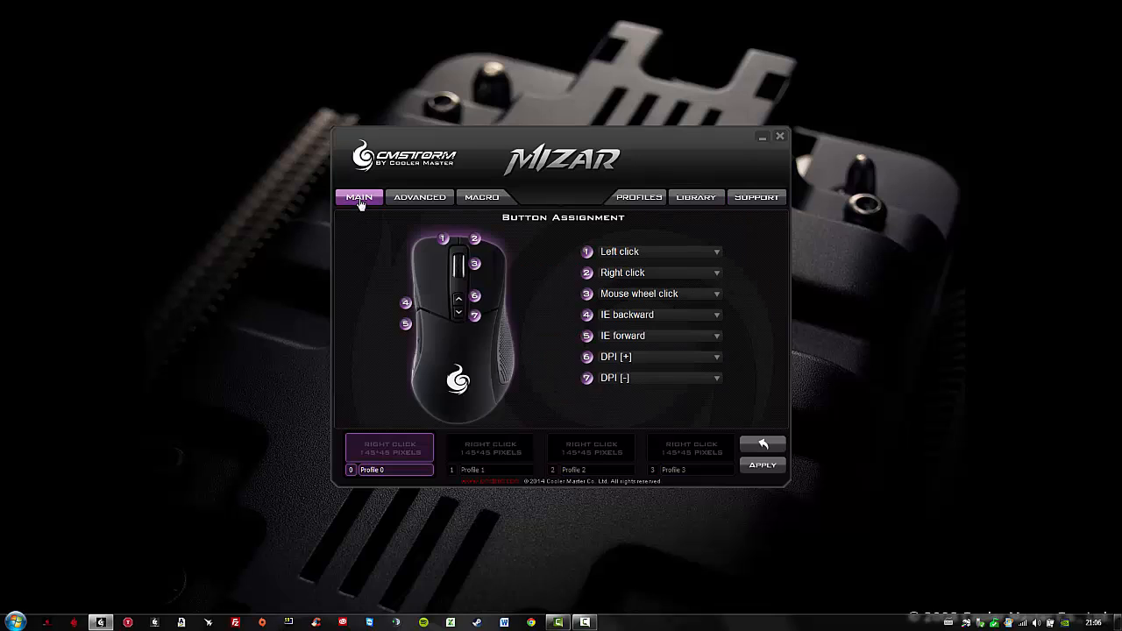
click(480, 196)
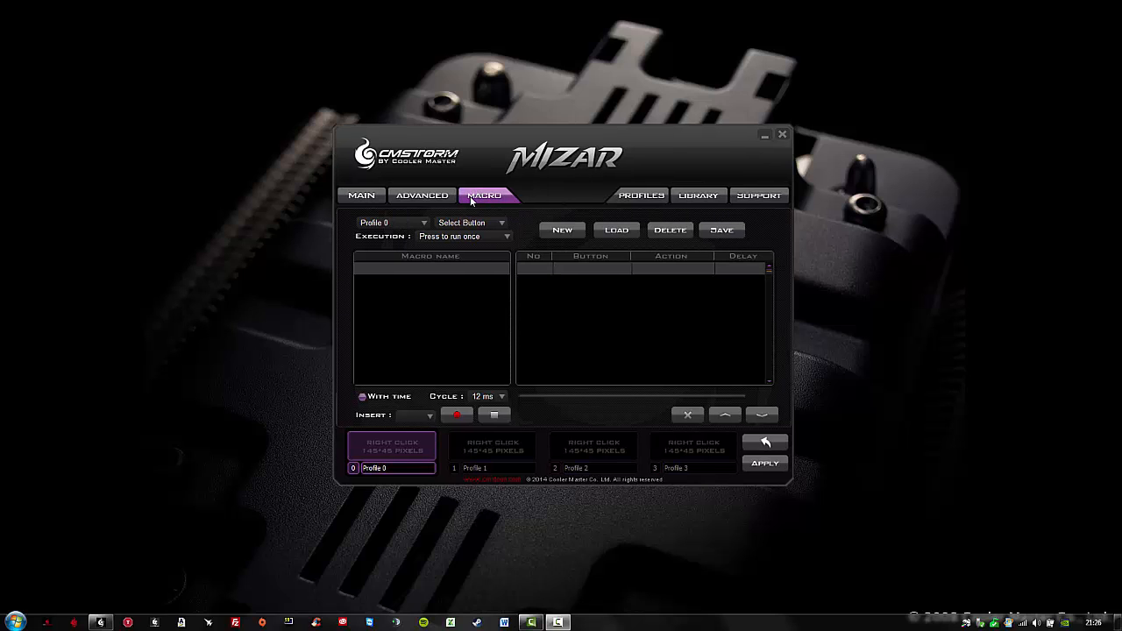
mouse_move(350, 439)
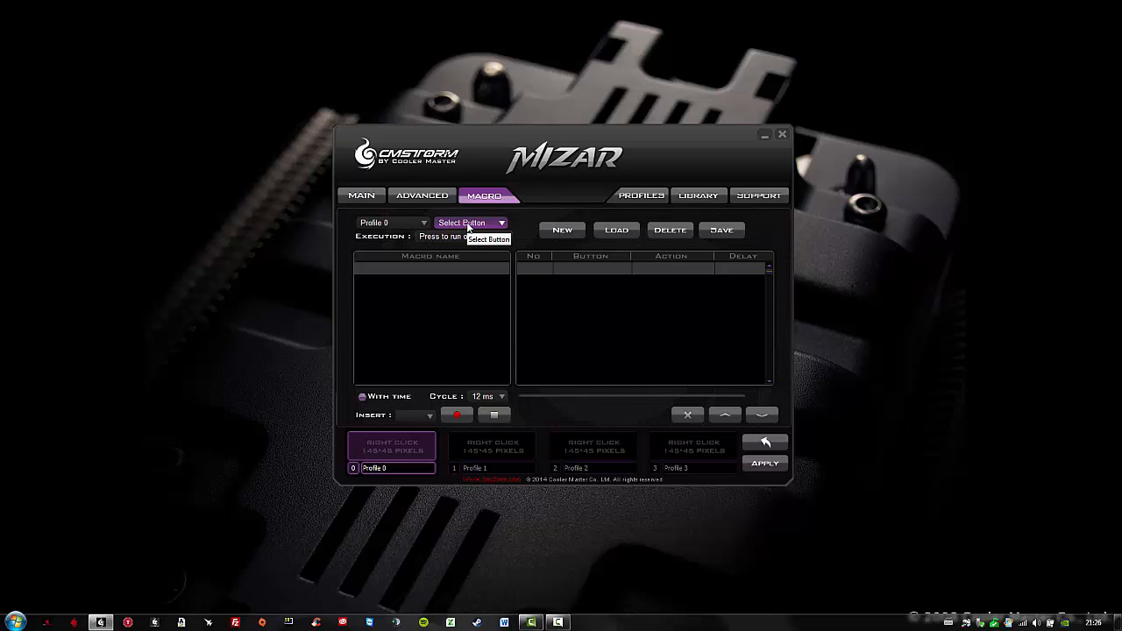
mouse_move(403, 177)
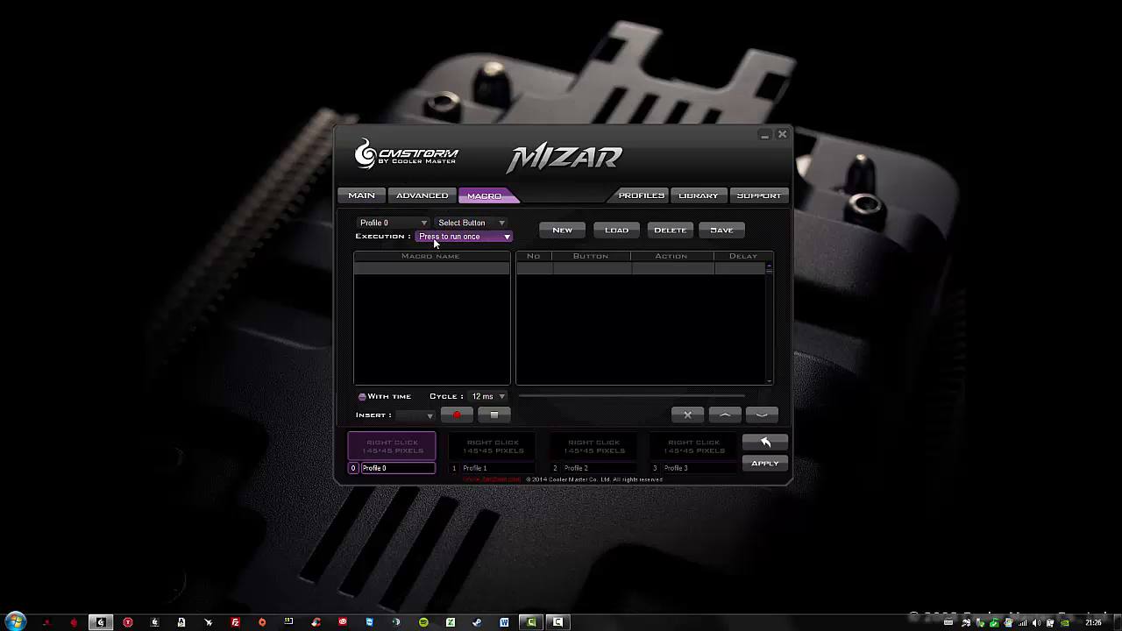
Review the macro execution modes and keep 'Press to run once' selected
click(504, 234)
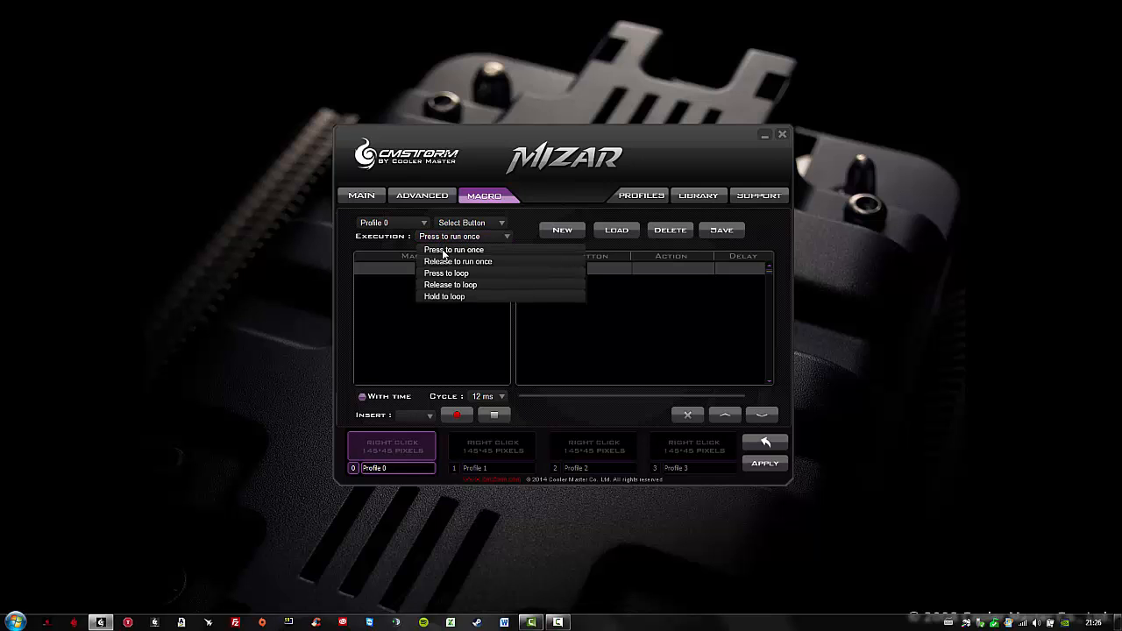
click(452, 249)
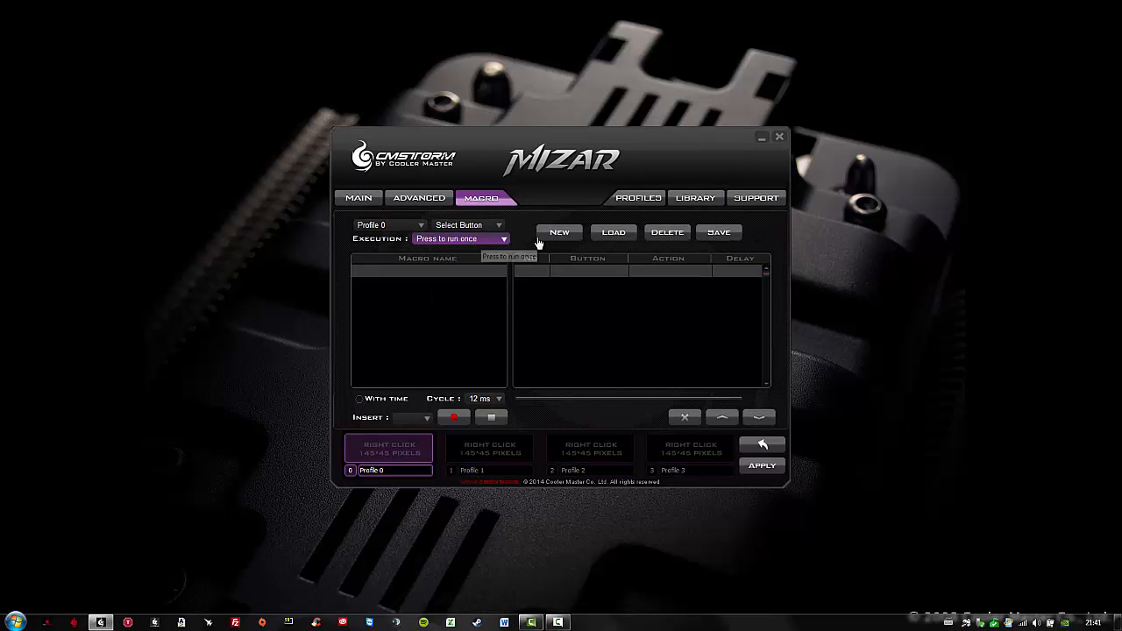
Create and save a new macro file named coolermaster.mac and select it for editing
click(718, 231)
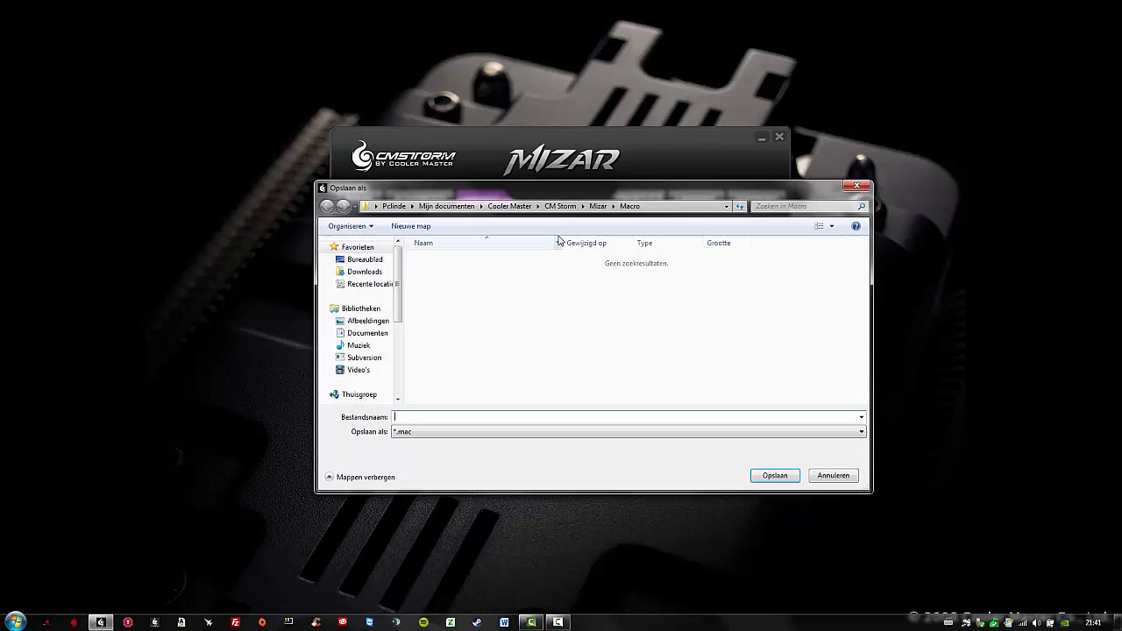
text(co)
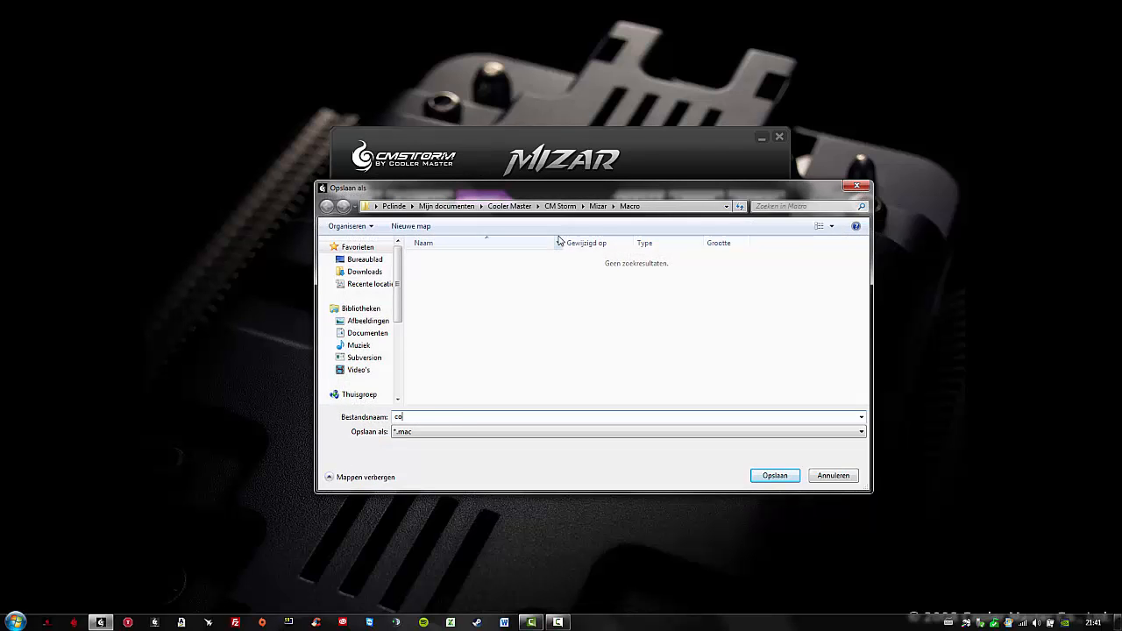
click(775, 475)
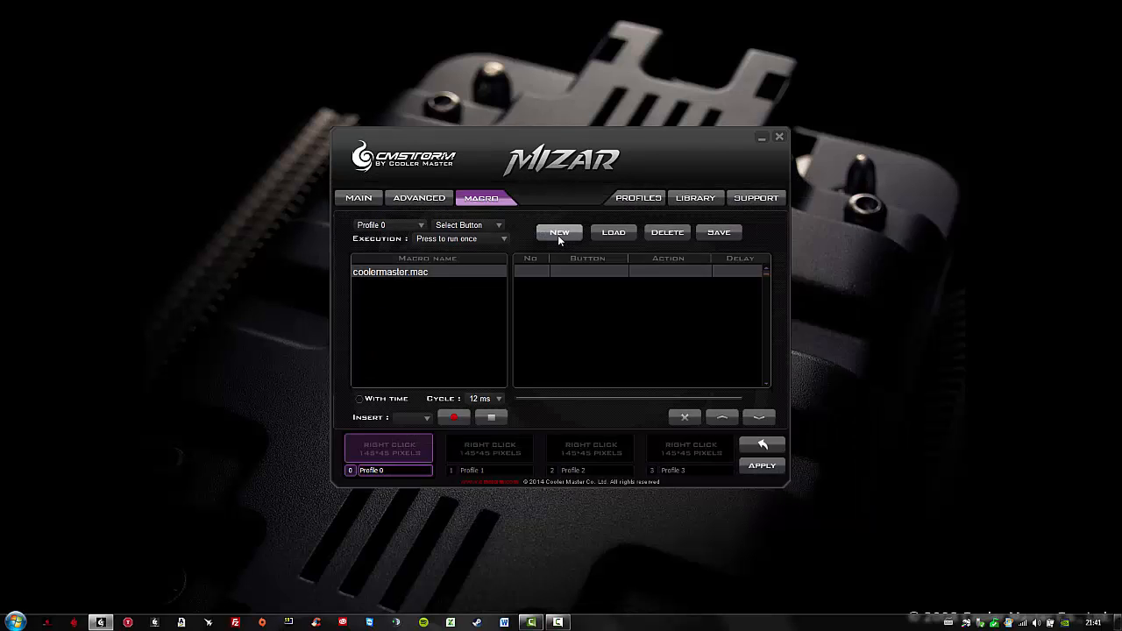
mouse_move(415, 282)
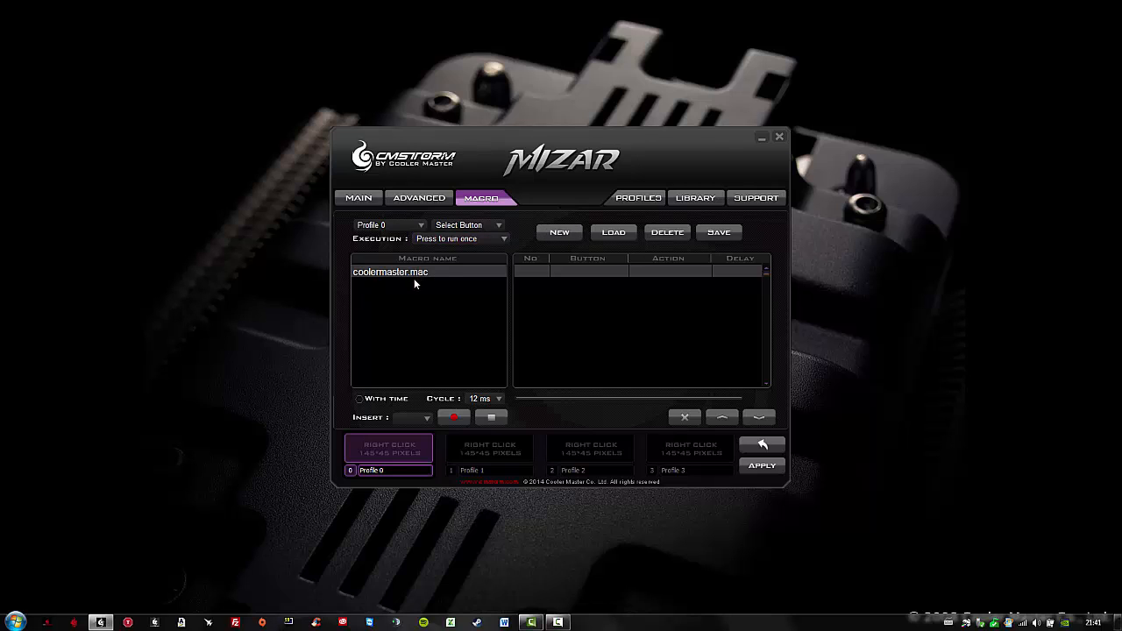
click(359, 399)
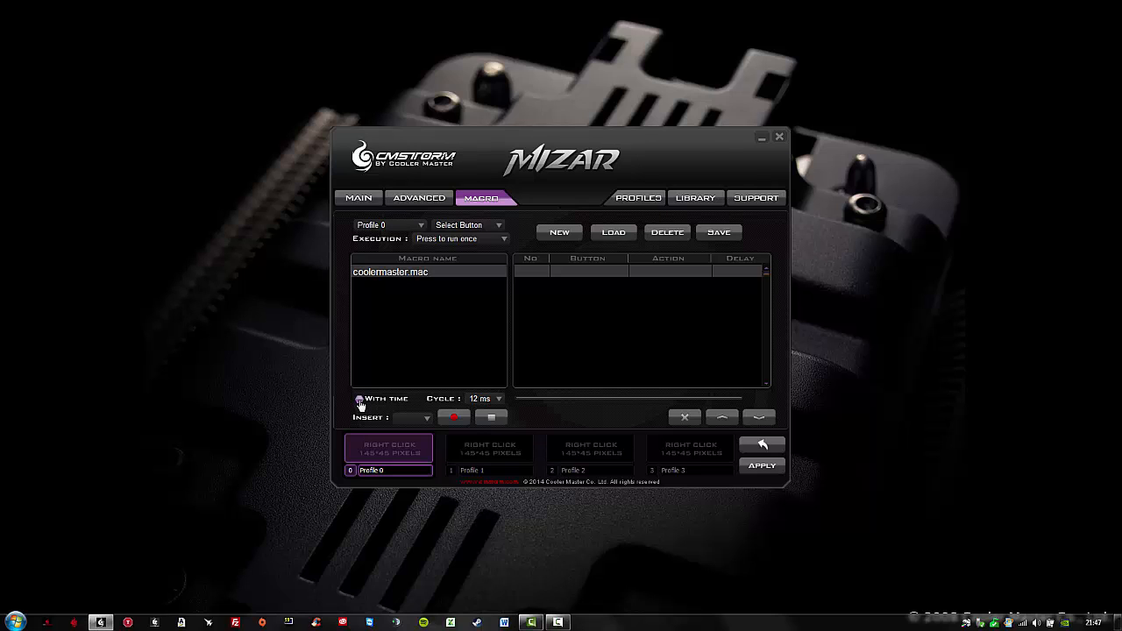
click(497, 399)
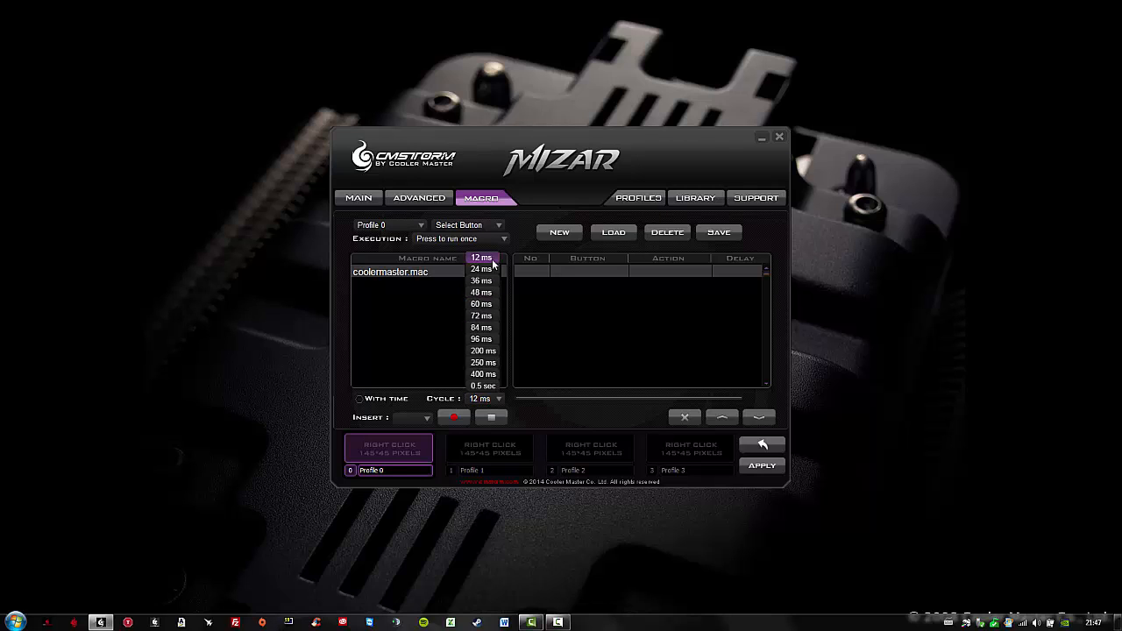
click(482, 256)
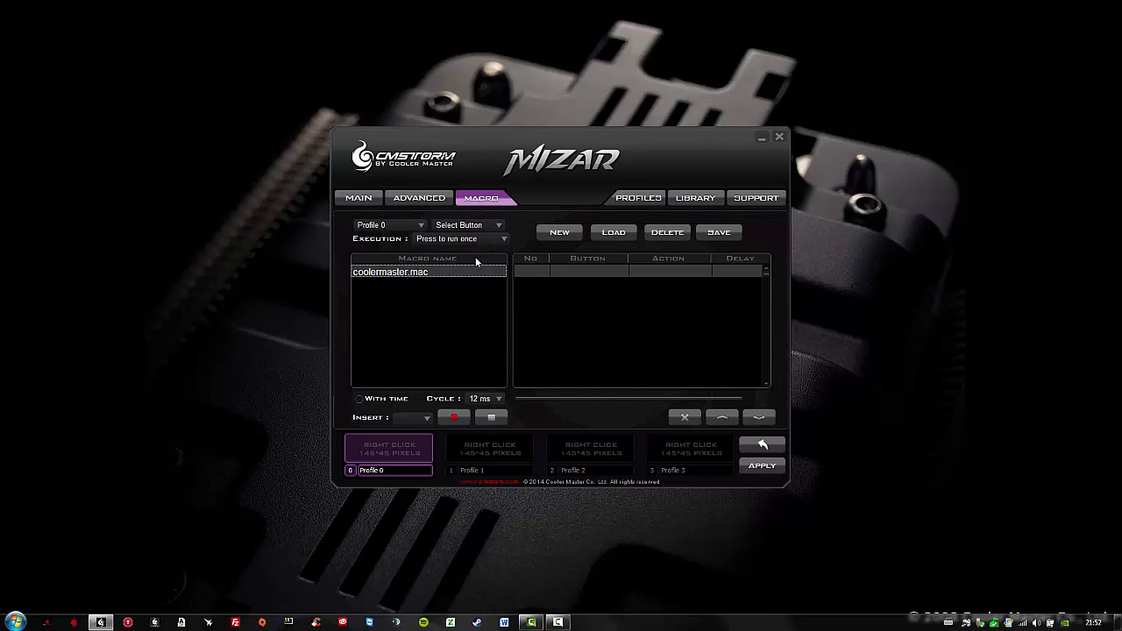
click(407, 417)
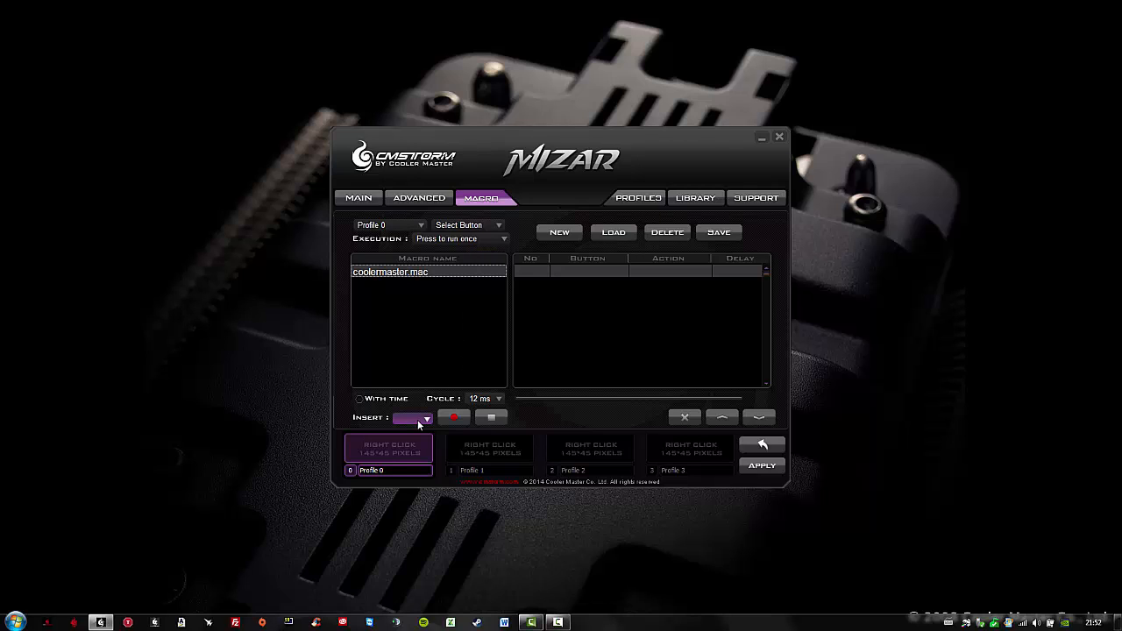
click(426, 417)
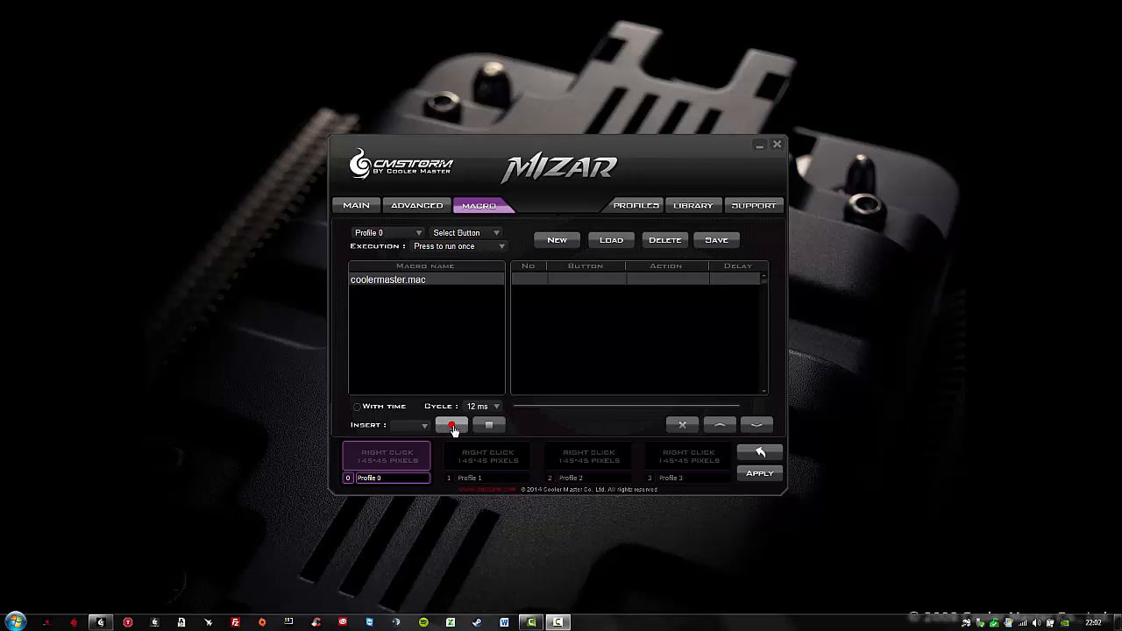
mouse_move(452, 426)
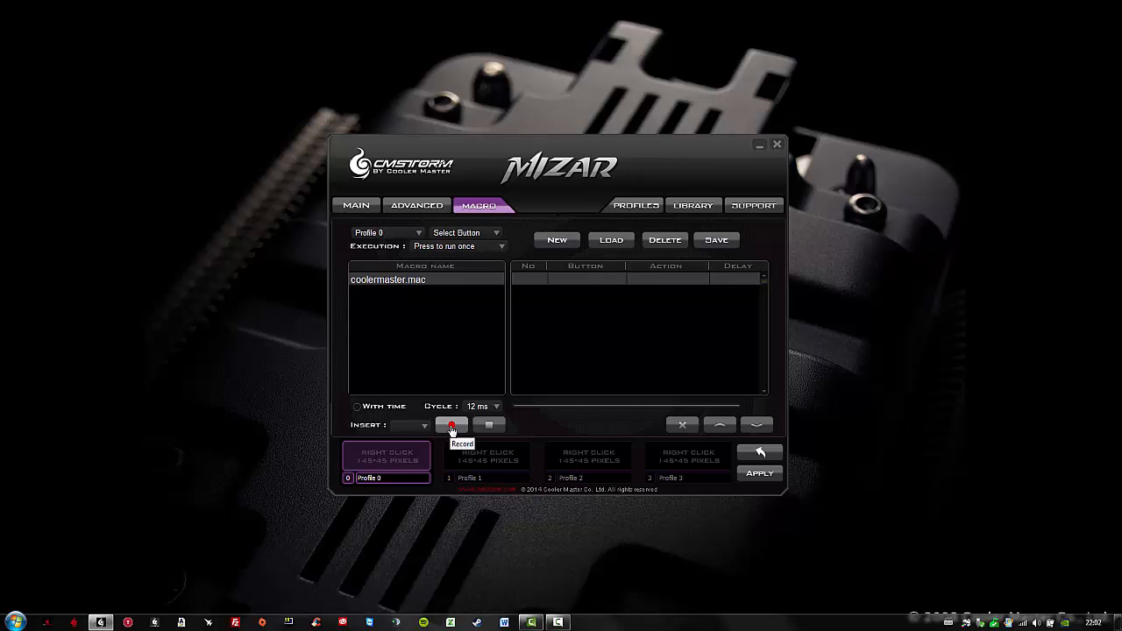
Record the keystrokes spelling coolermaster into the macro at 12 ms delays
click(452, 424)
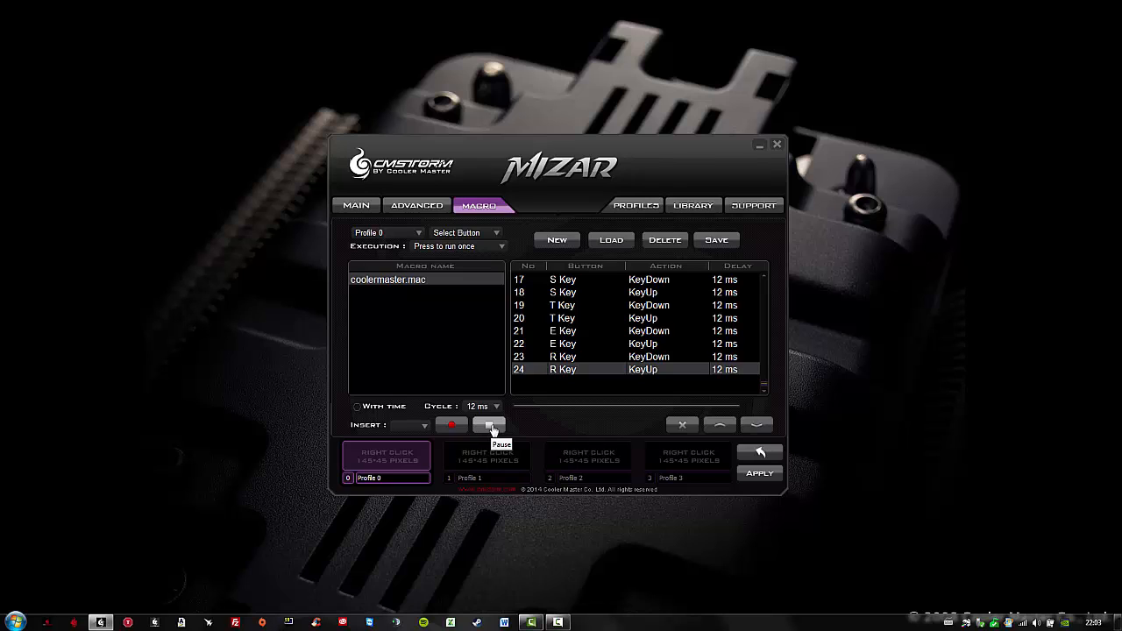
mouse_move(717, 240)
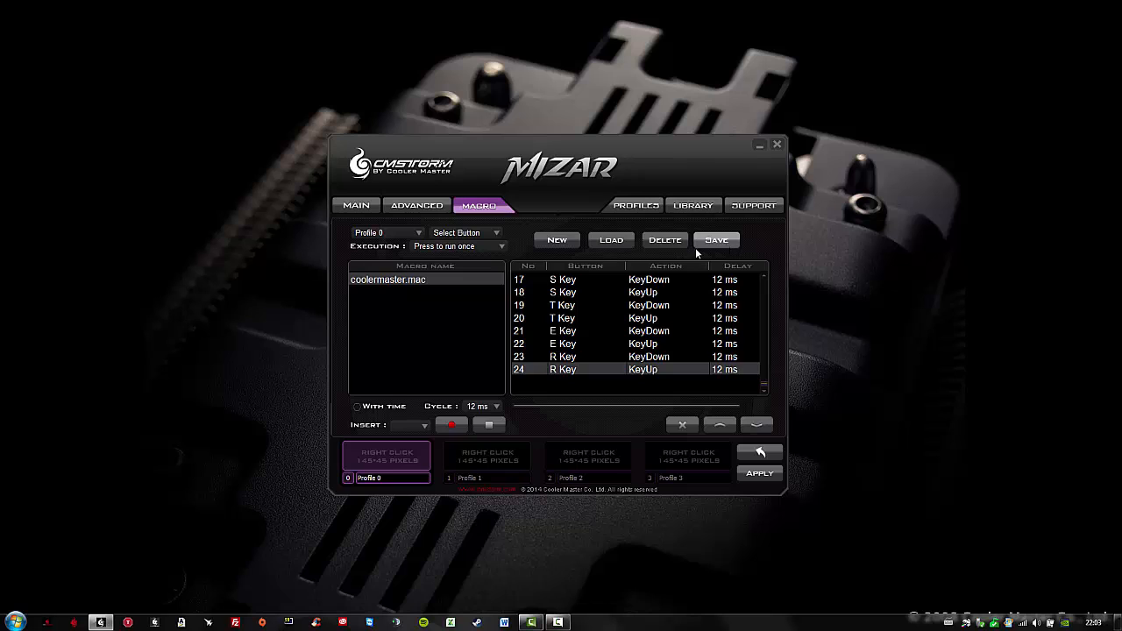
mouse_move(609, 240)
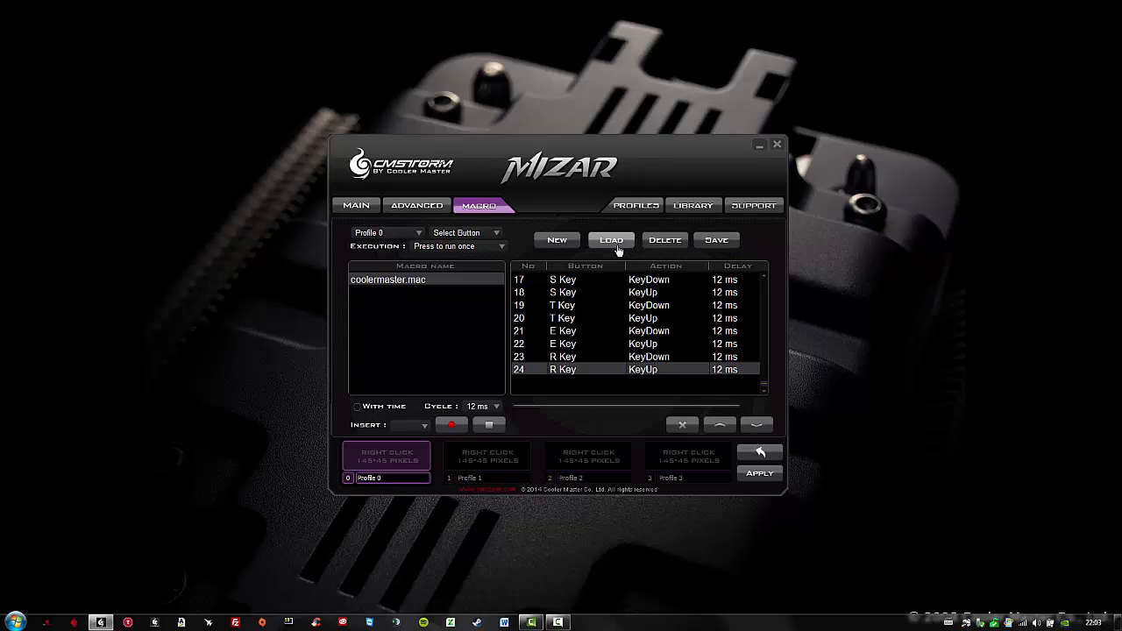
mouse_move(666, 243)
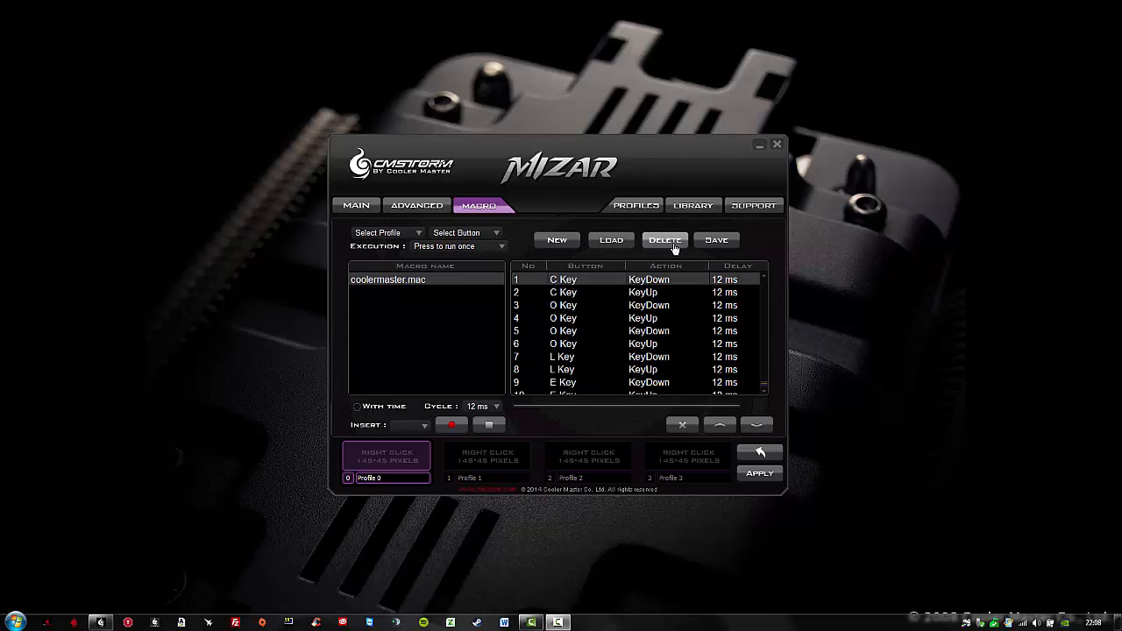
Assign the coolermaster macro to the IE backward button and apply it to mouse memory
click(356, 205)
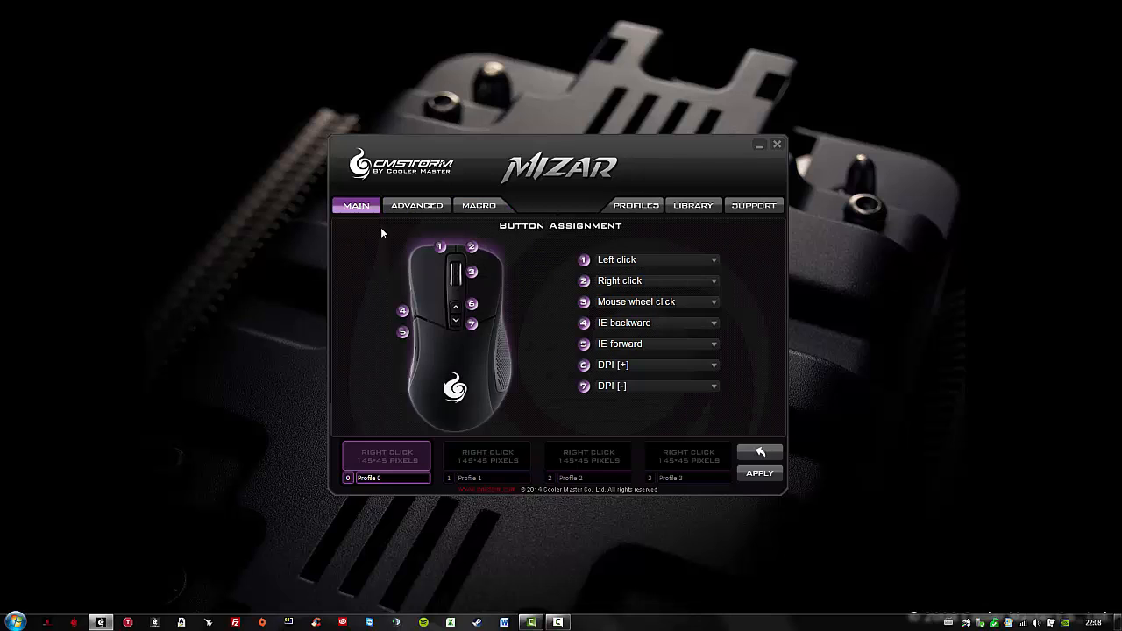
mouse_move(489, 438)
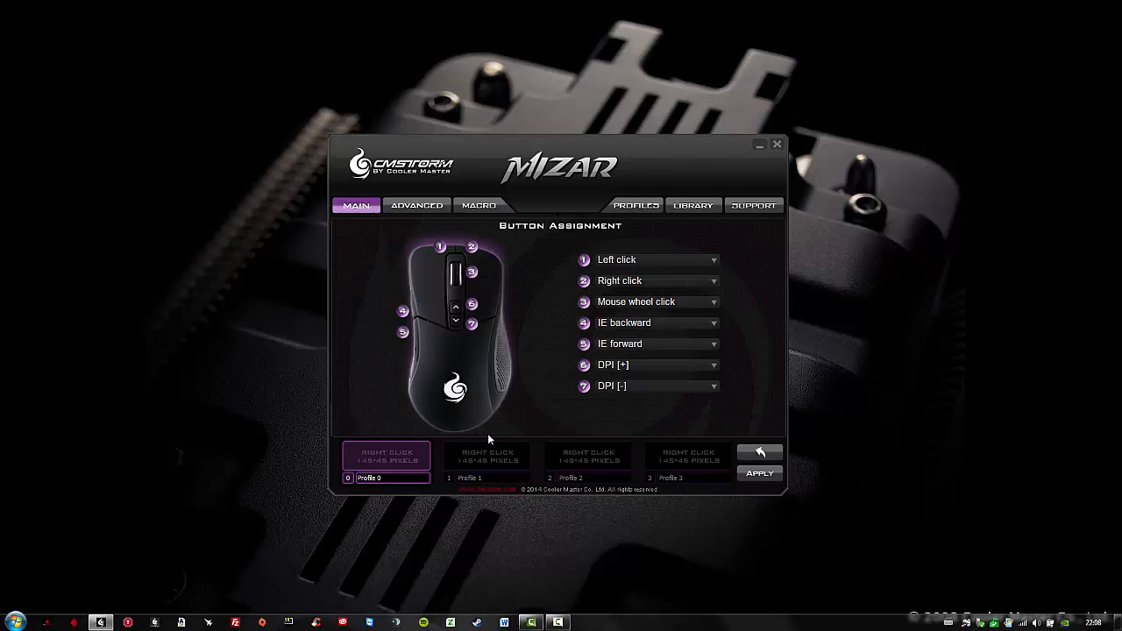
mouse_move(526, 372)
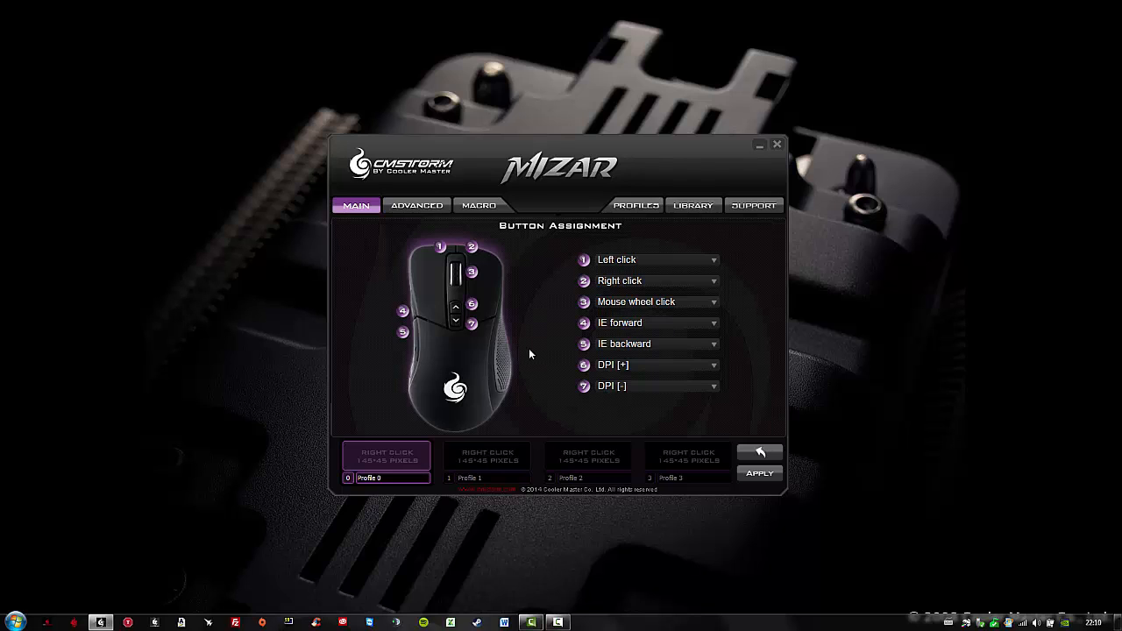
mouse_move(403, 344)
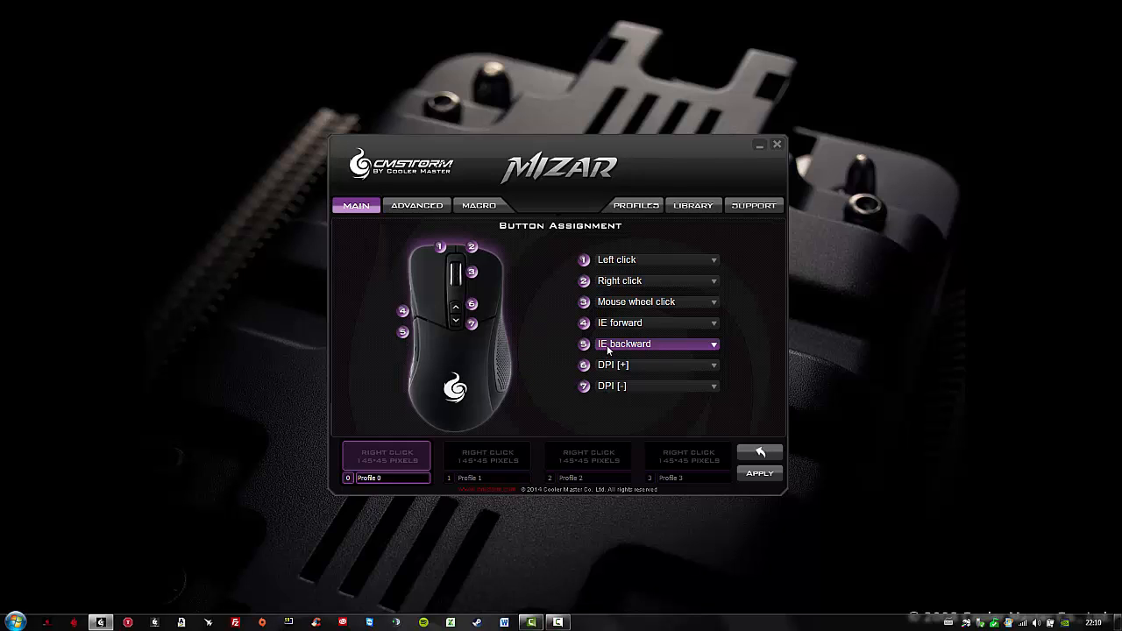
click(713, 343)
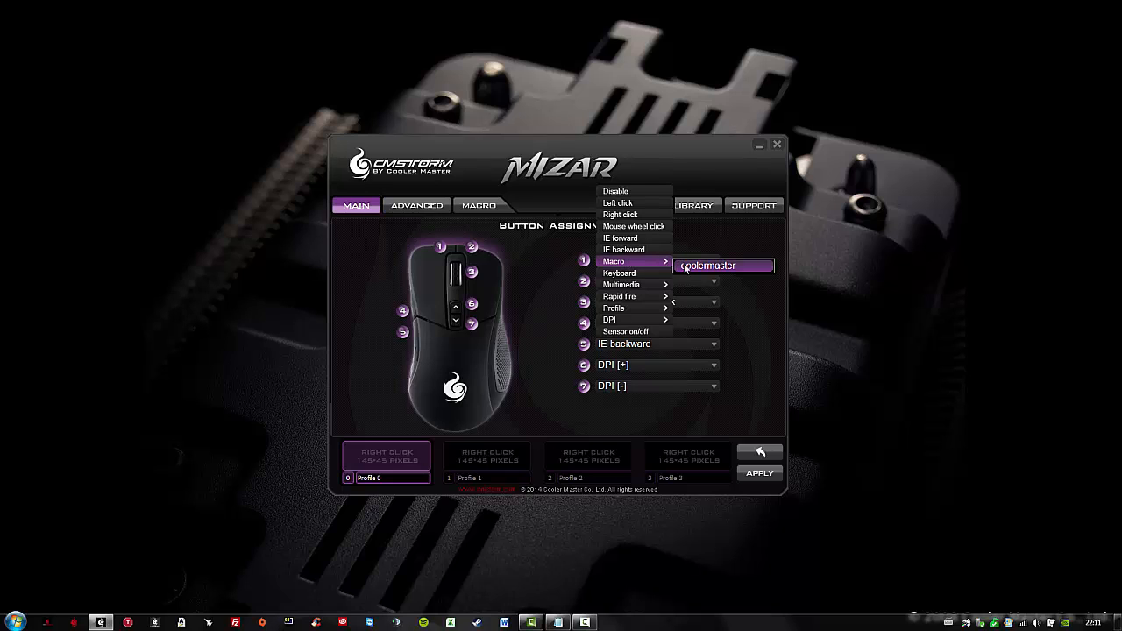
click(617, 203)
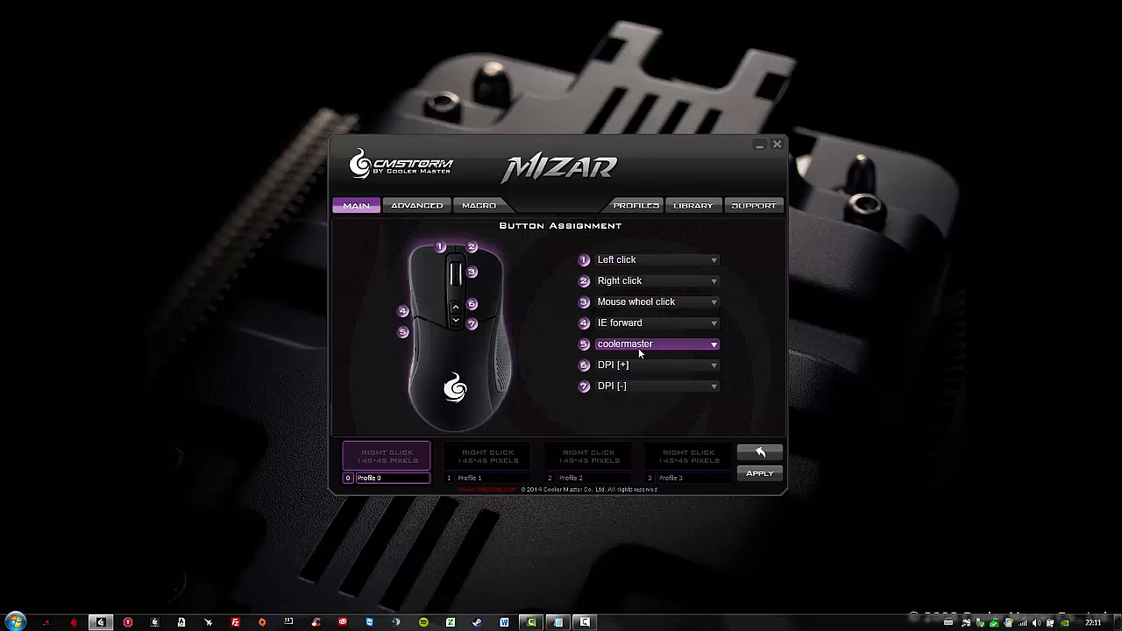
click(759, 474)
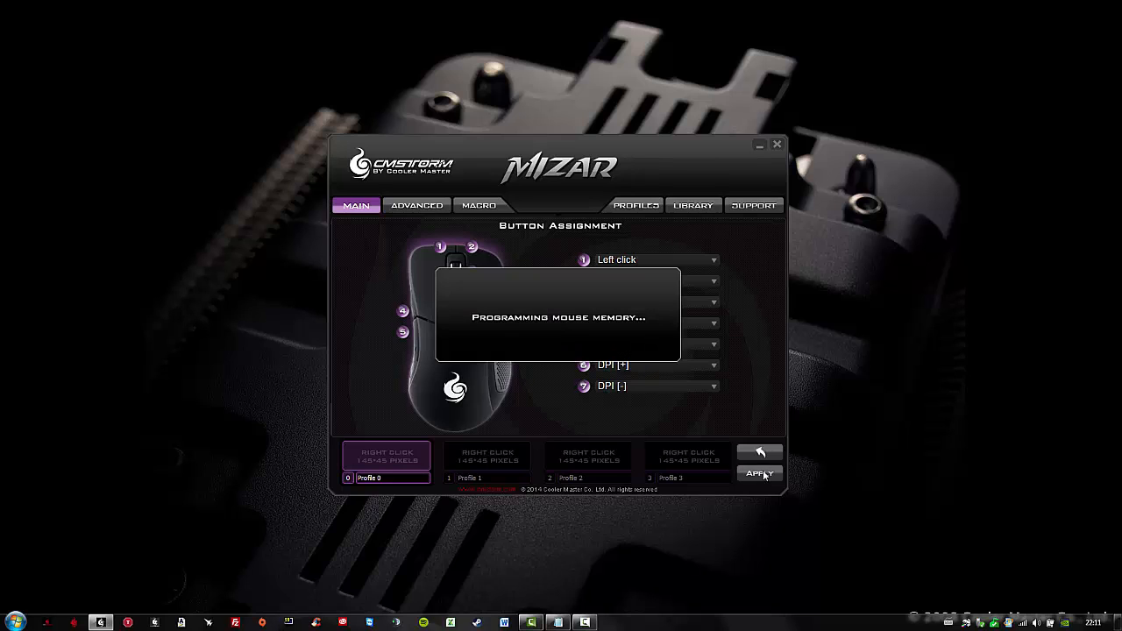
click(759, 473)
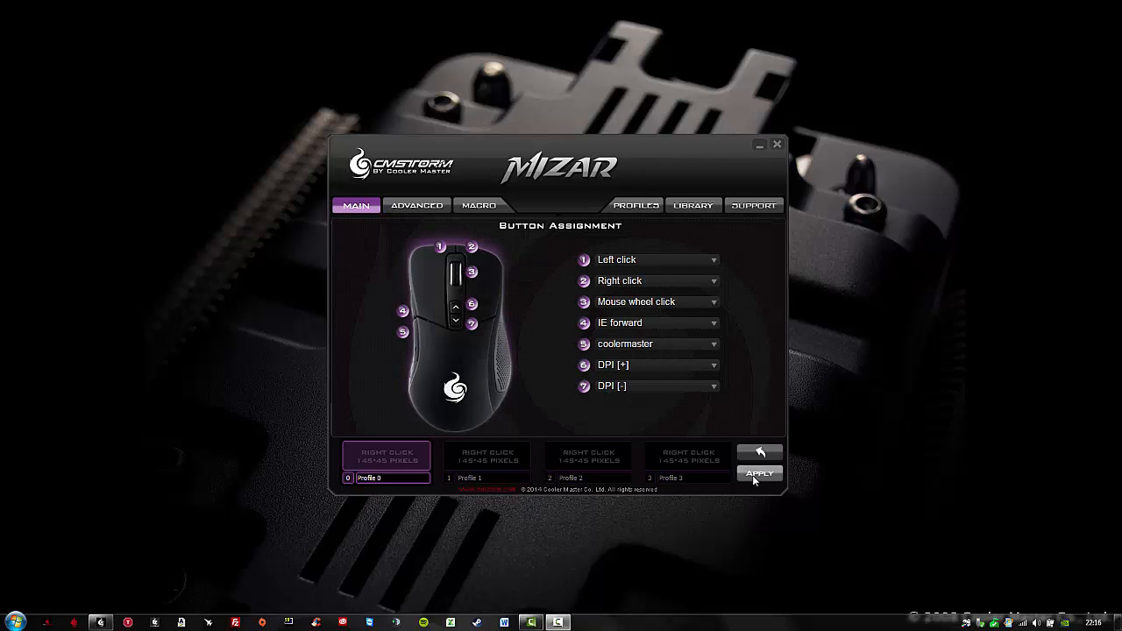
mouse_move(744, 480)
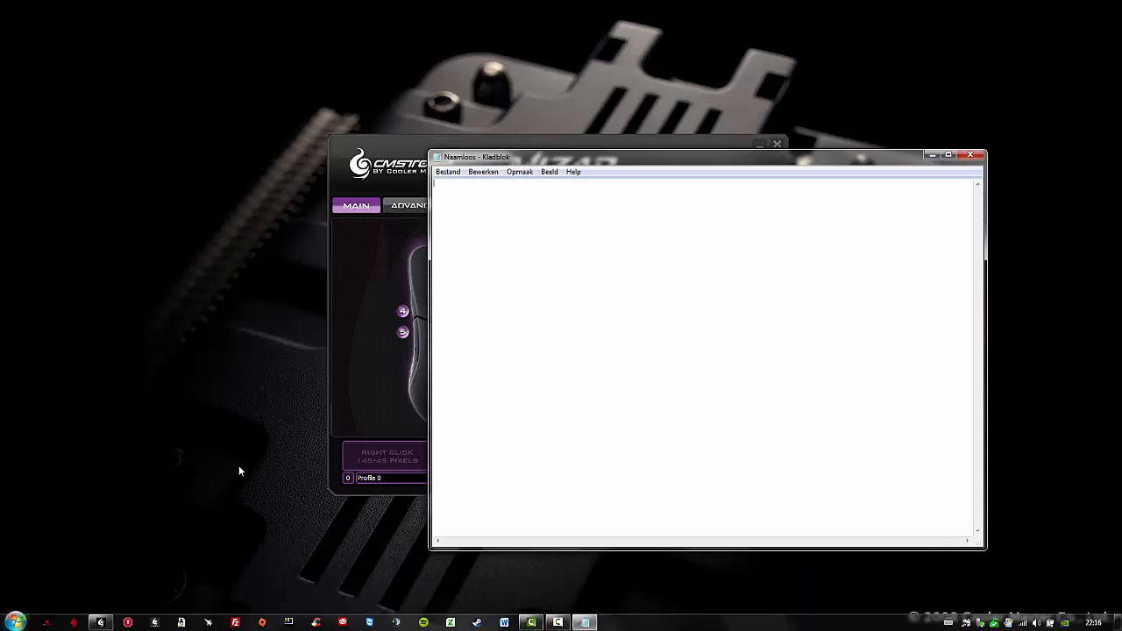
mouse_move(459, 301)
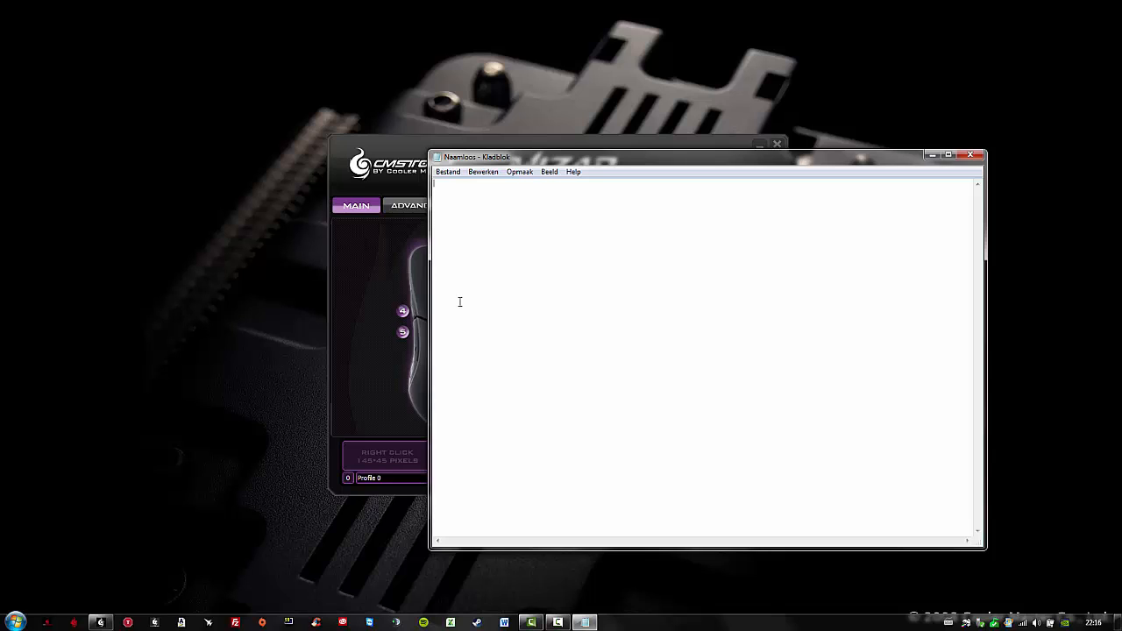
Trigger button 5 twice so coolermaster appears twice in the blank Notepad document
text(coolermastercoolermaster)
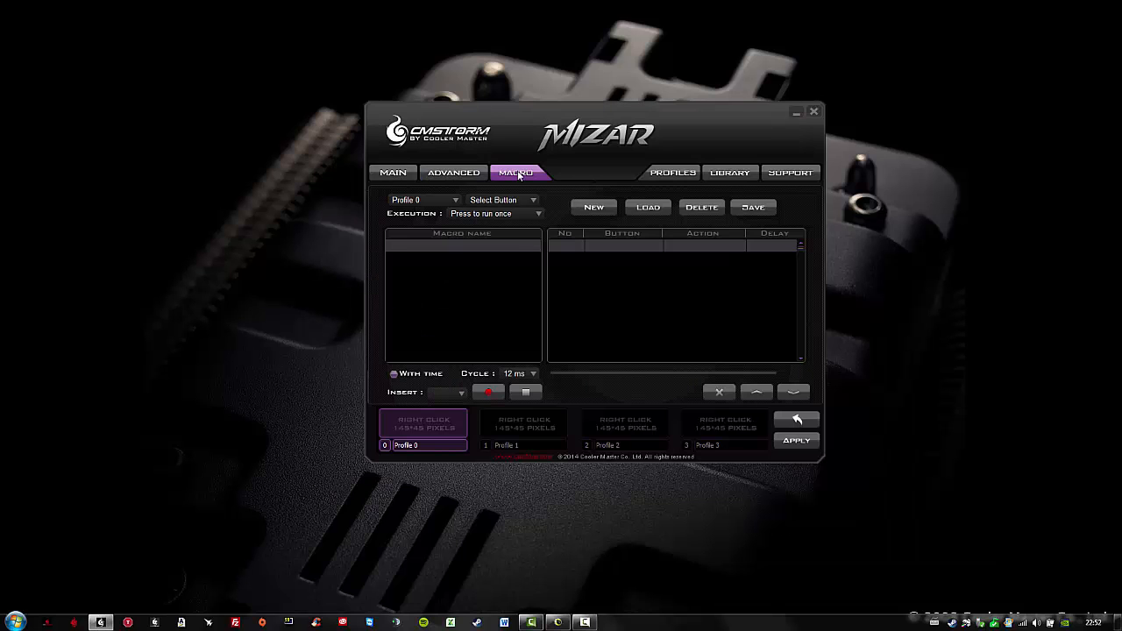
mouse_move(488, 189)
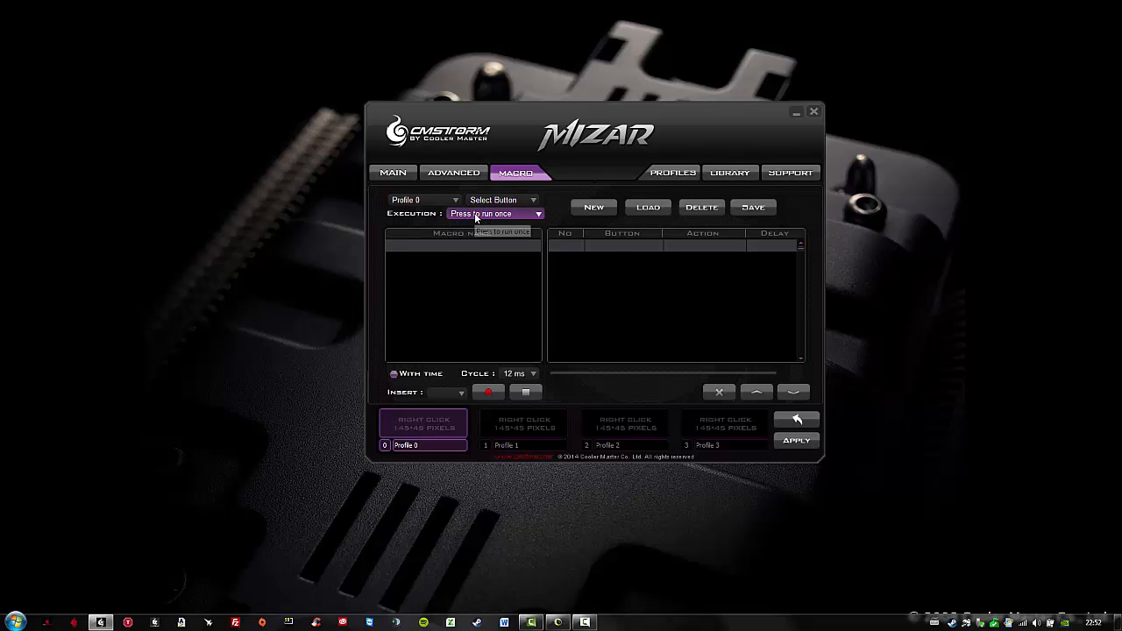
Set execution to 'Press to loop' and create a new macro file named Gaming
click(533, 213)
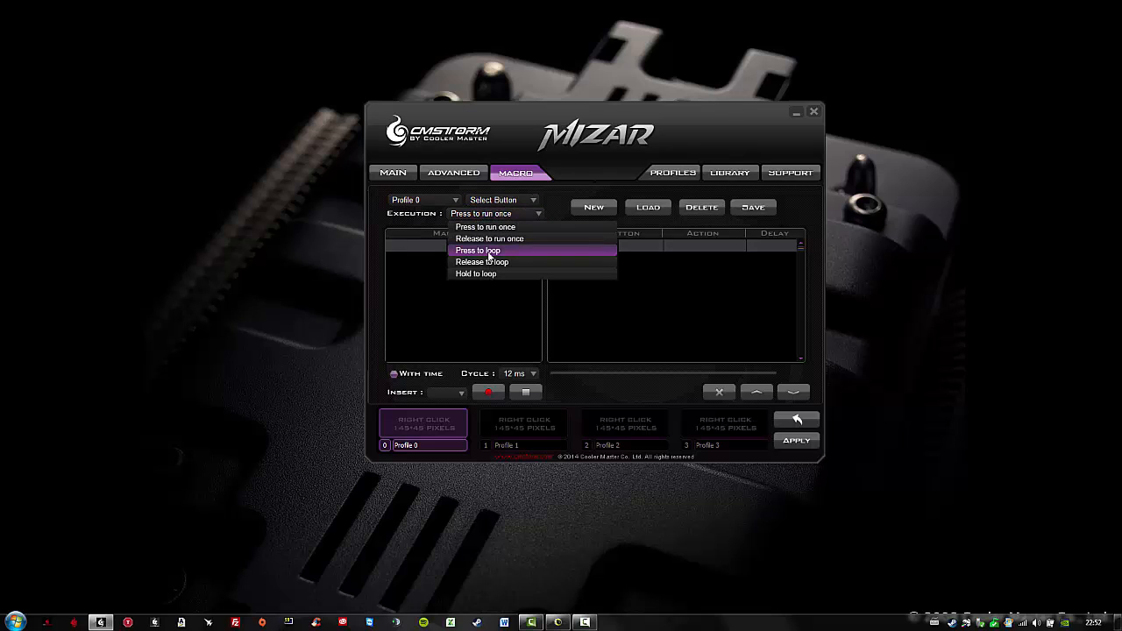
click(477, 248)
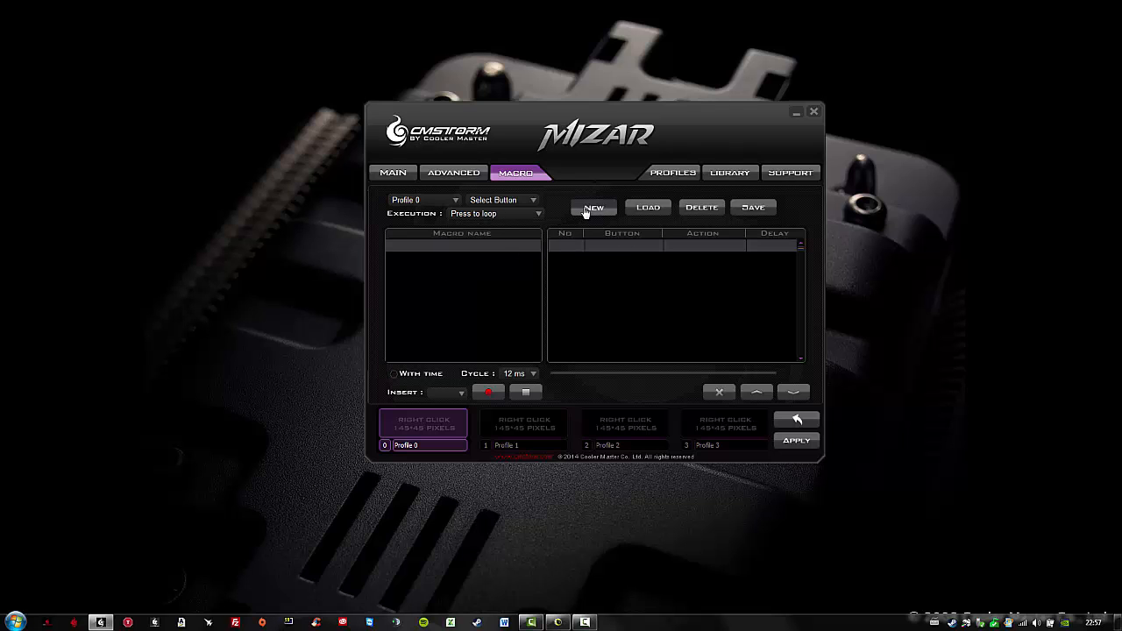
click(752, 207)
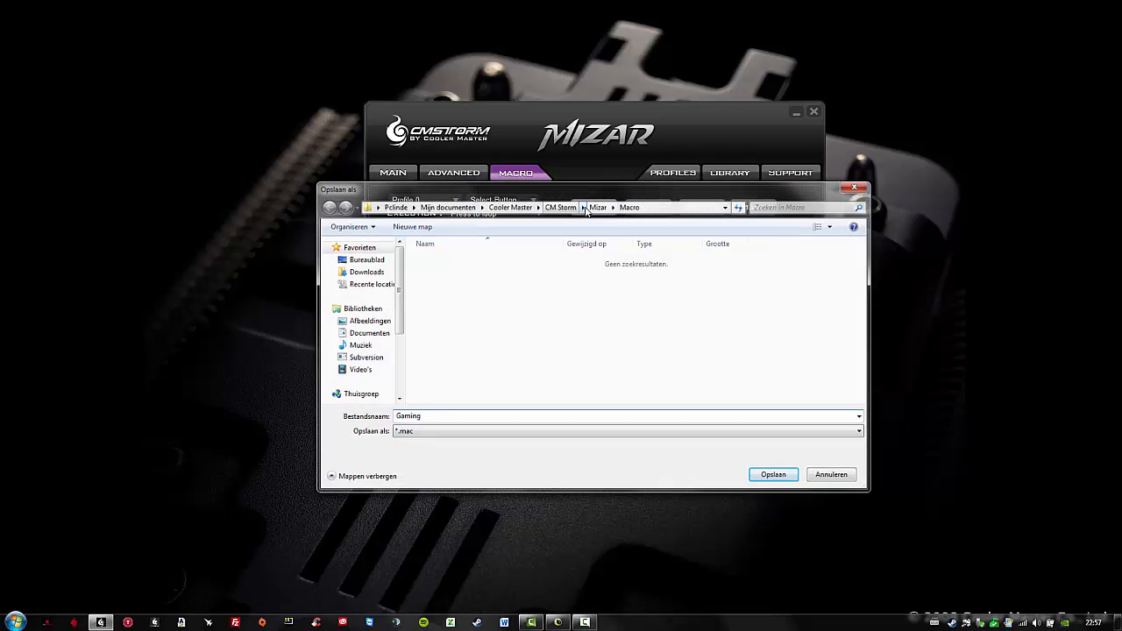
click(771, 473)
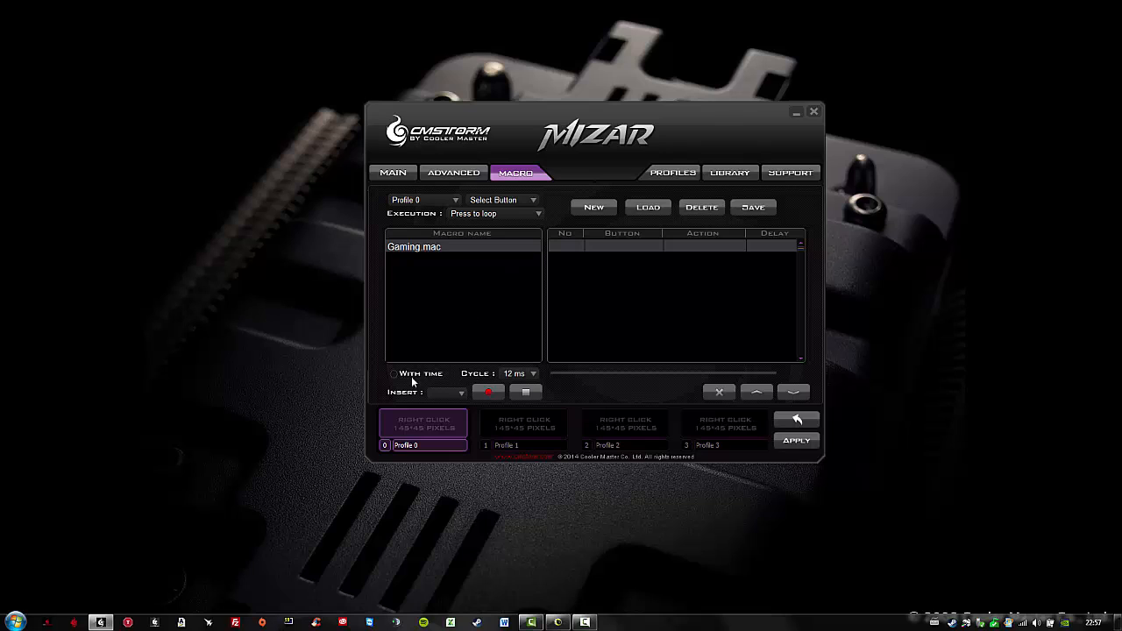
click(533, 373)
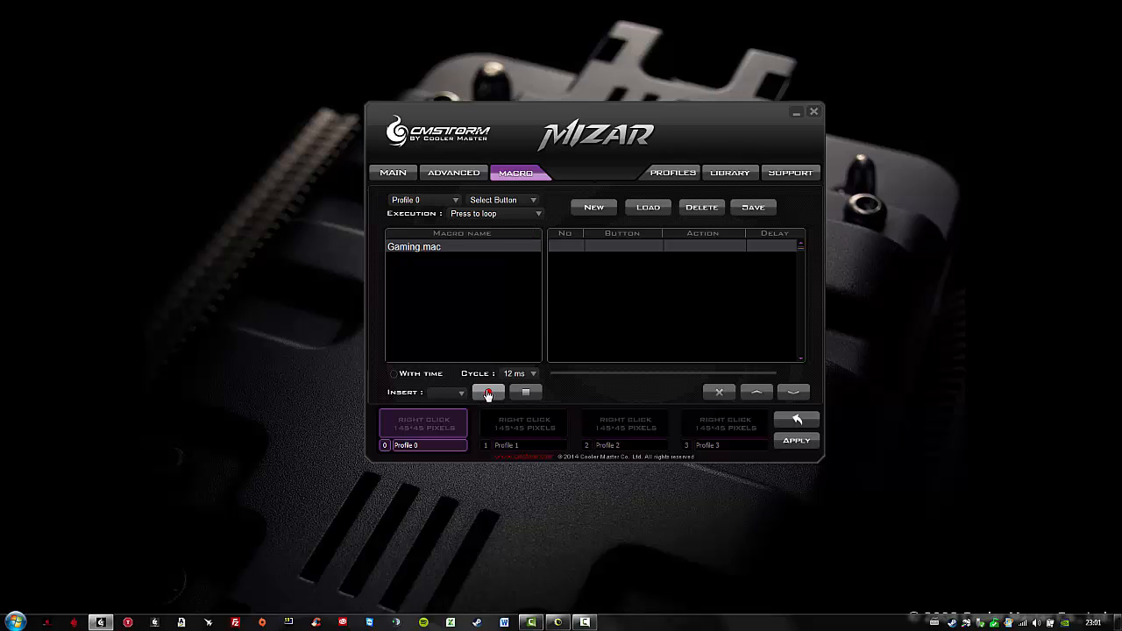
mouse_move(488, 392)
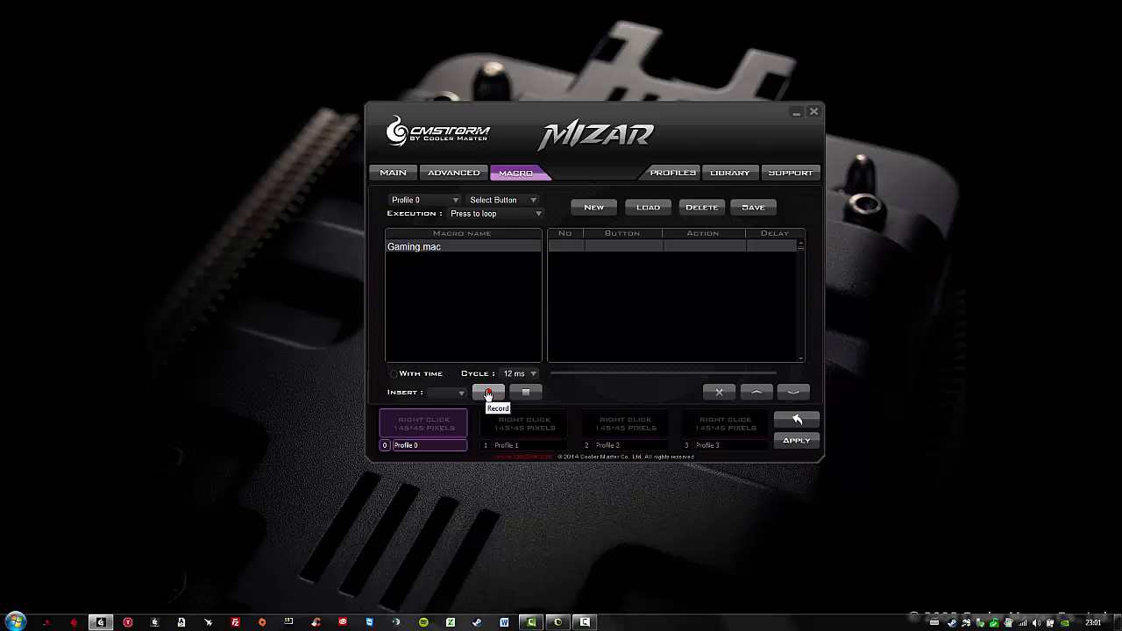
Record a left-click press and release into the Gaming macro and save it
click(489, 393)
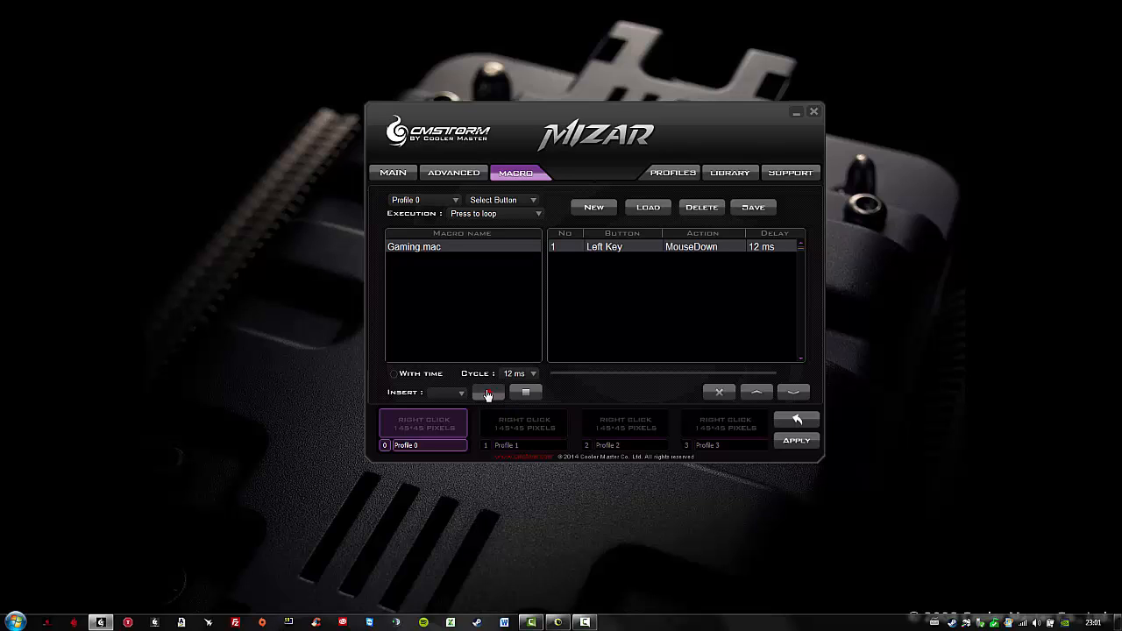
click(487, 392)
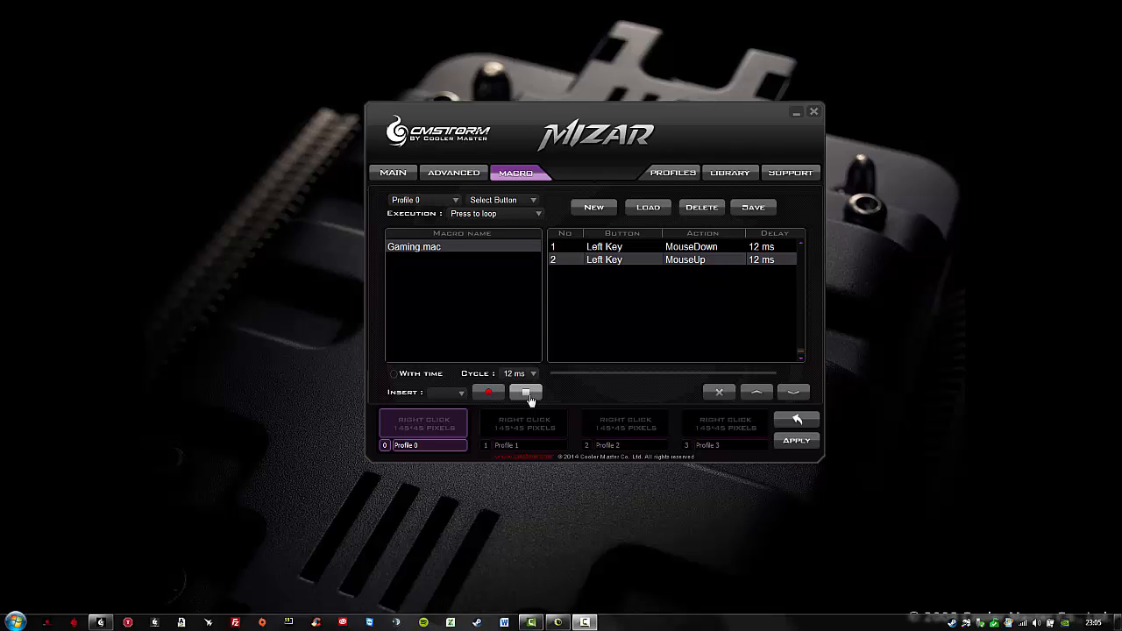
mouse_move(722, 231)
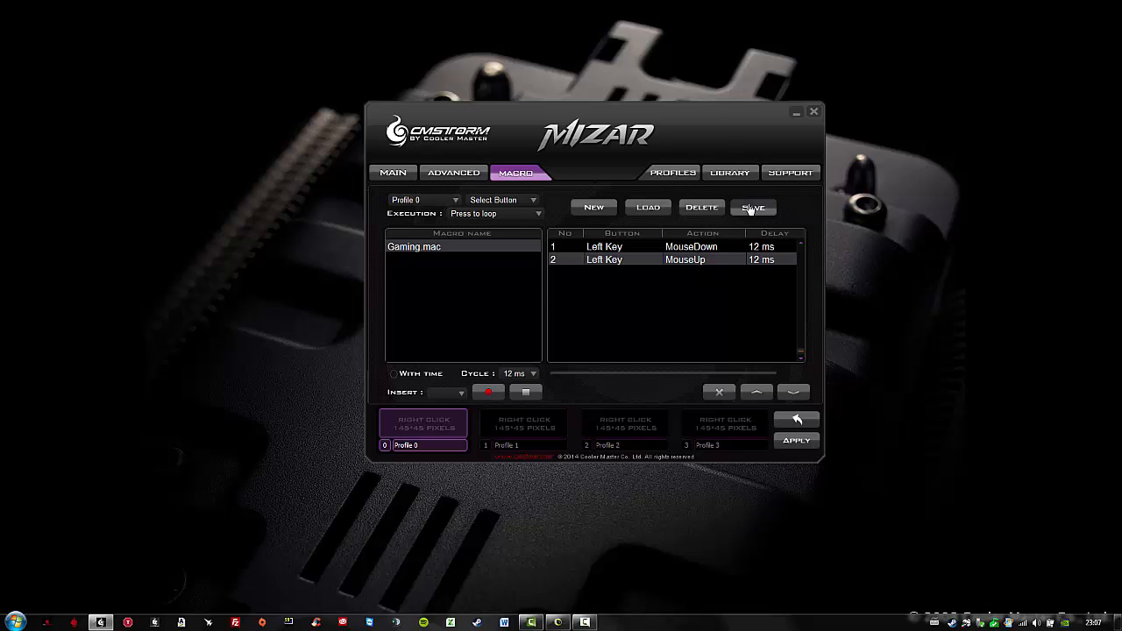
click(393, 171)
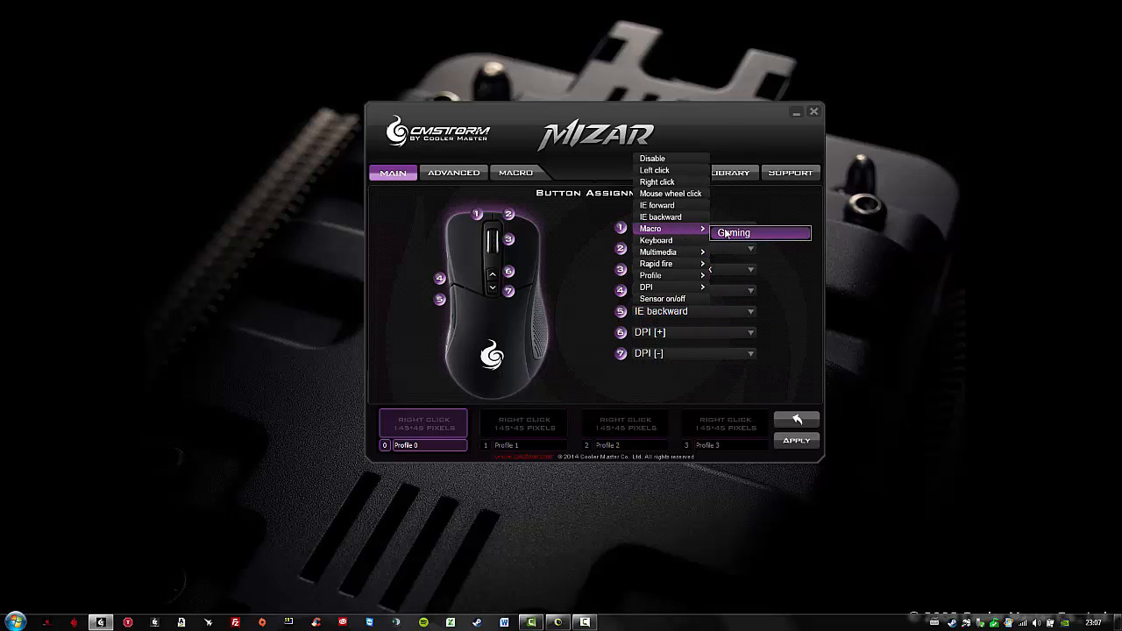
Assign the Gaming macro to mouse button 5 and apply it to mouse memory
click(732, 231)
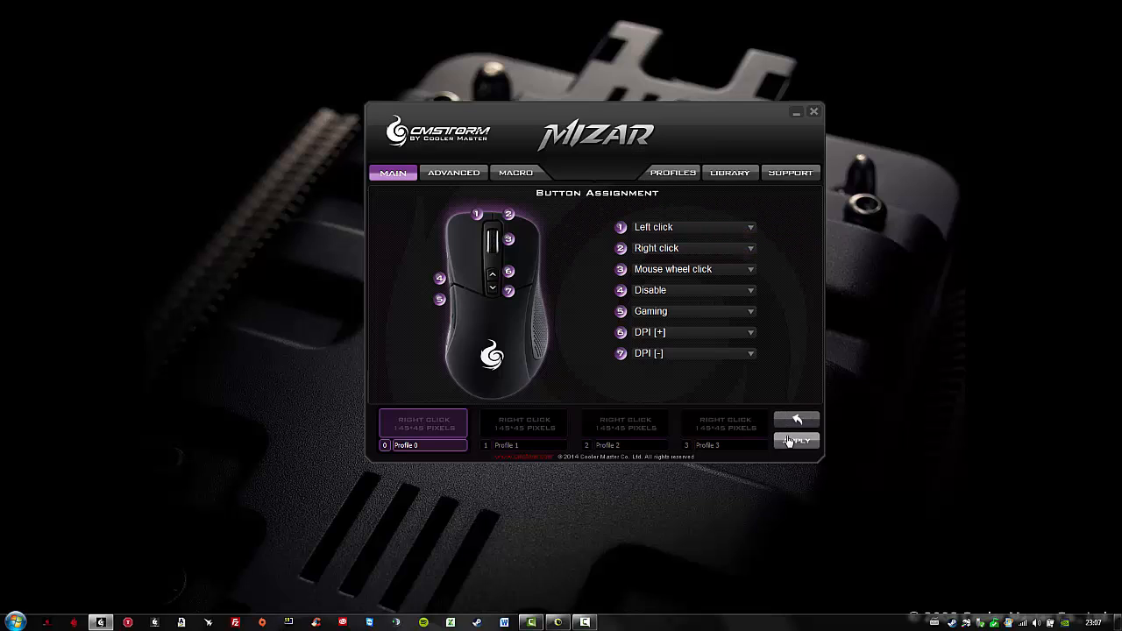
click(796, 440)
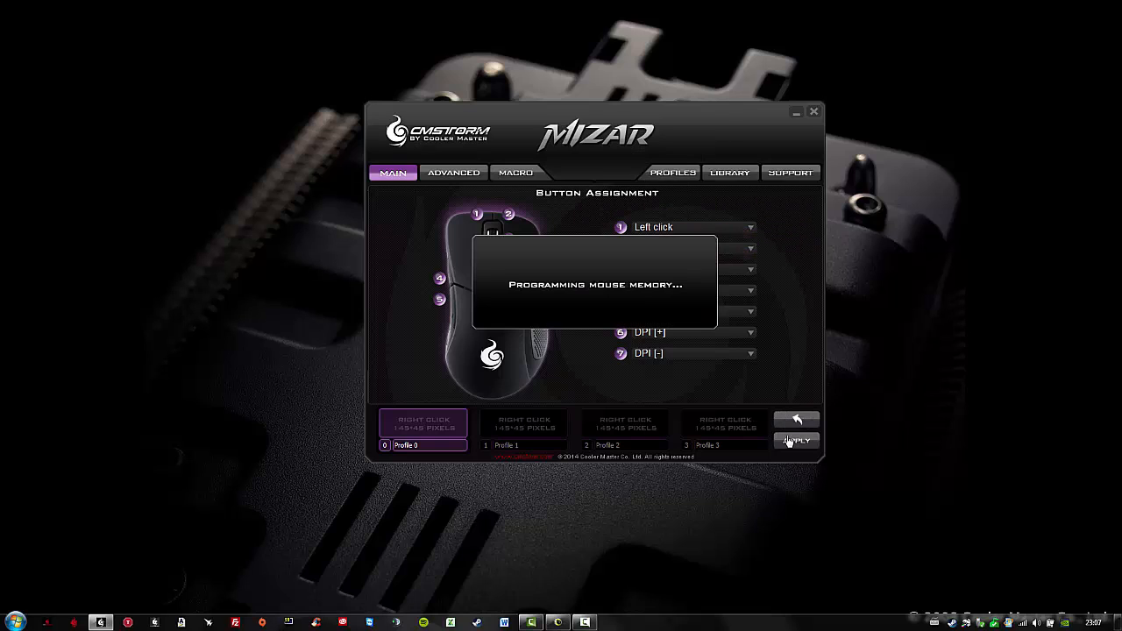
click(795, 440)
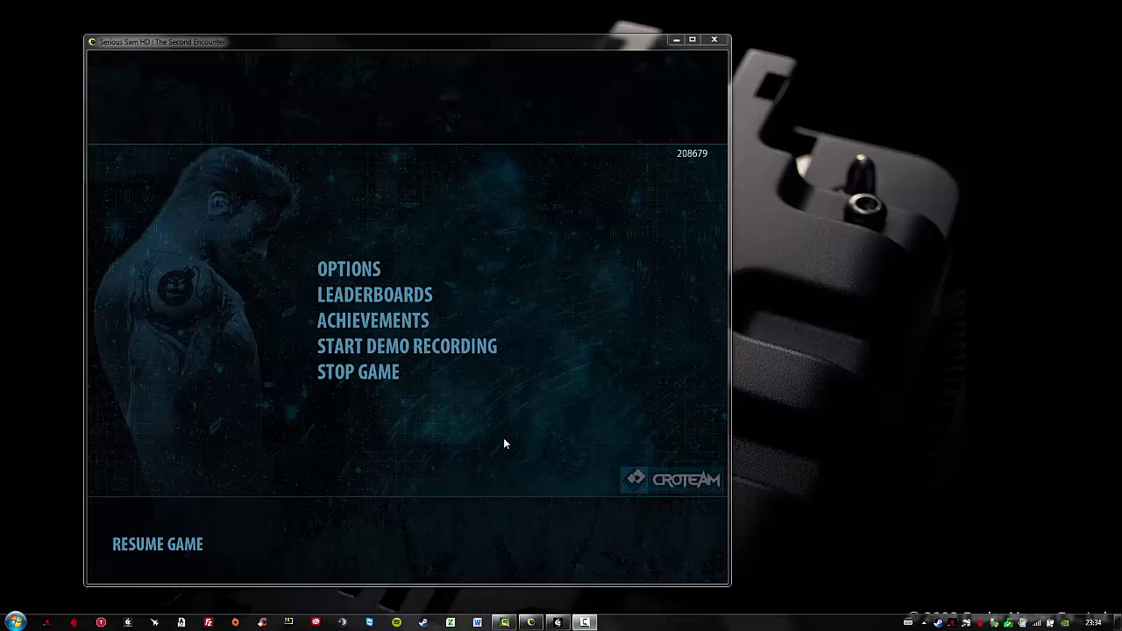
Resume the Serious Sam level and fire the revolvers with the looping button 5 macro
click(157, 543)
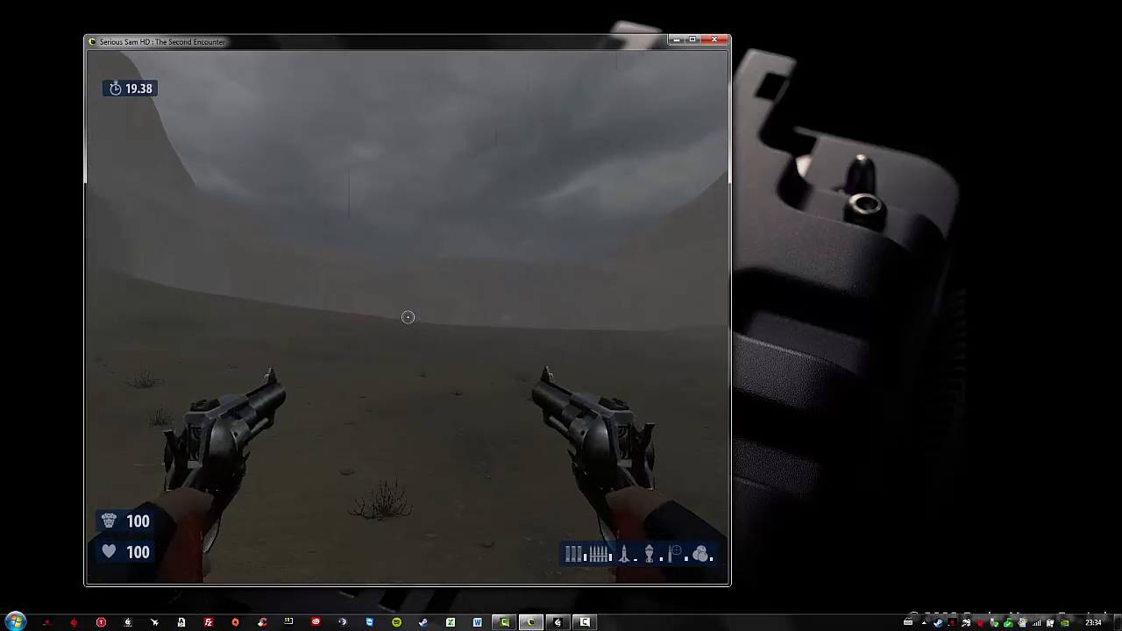
mouse_move(407, 317)
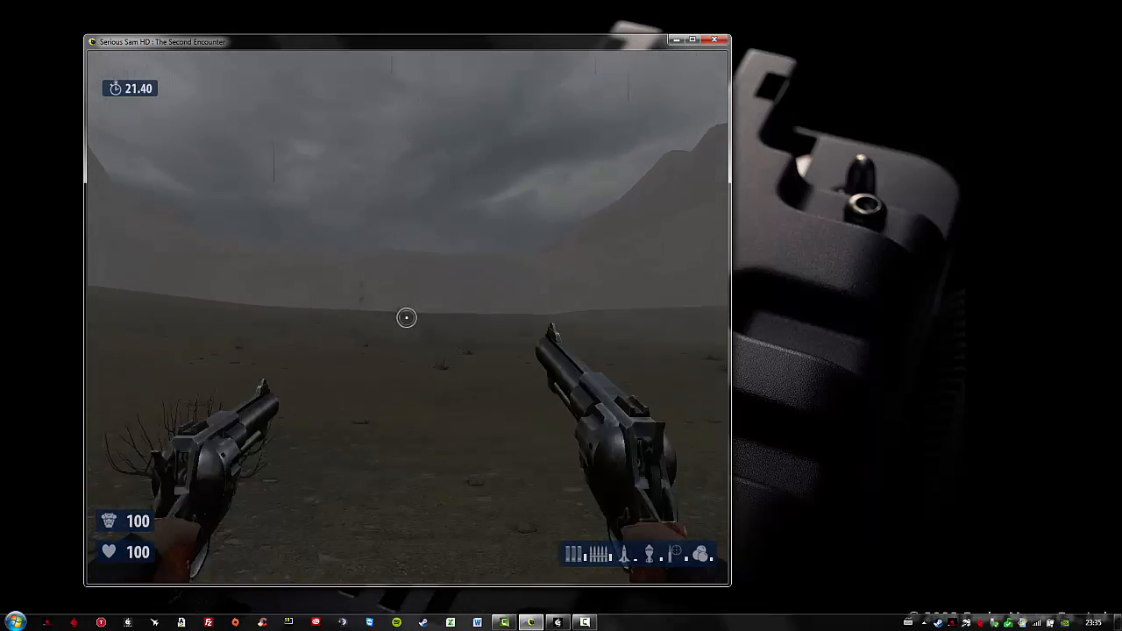